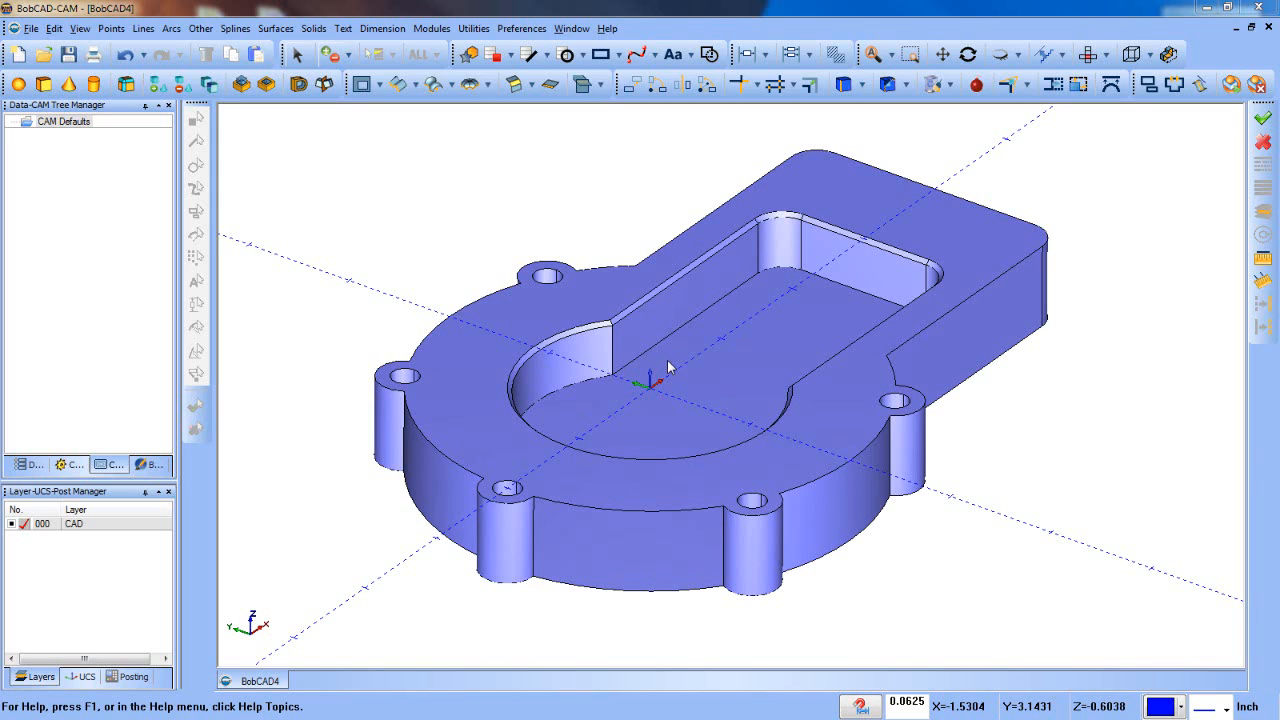
{"action": "mouse_move", "coordinate": [675, 533]}
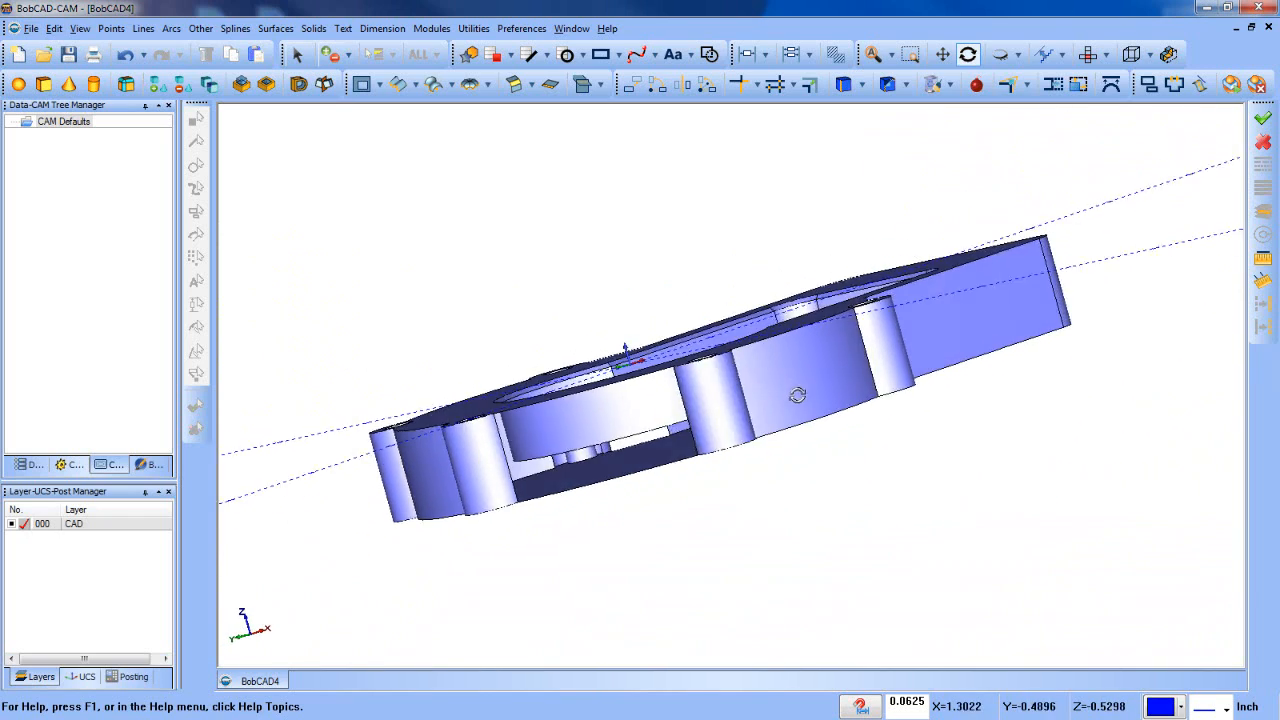
- Orbit the housing edge-on, back to top, then onto the curved front wall
{"action": "left_click_drag", "start_coordinate": [797, 393], "coordinate": [548, 567]}
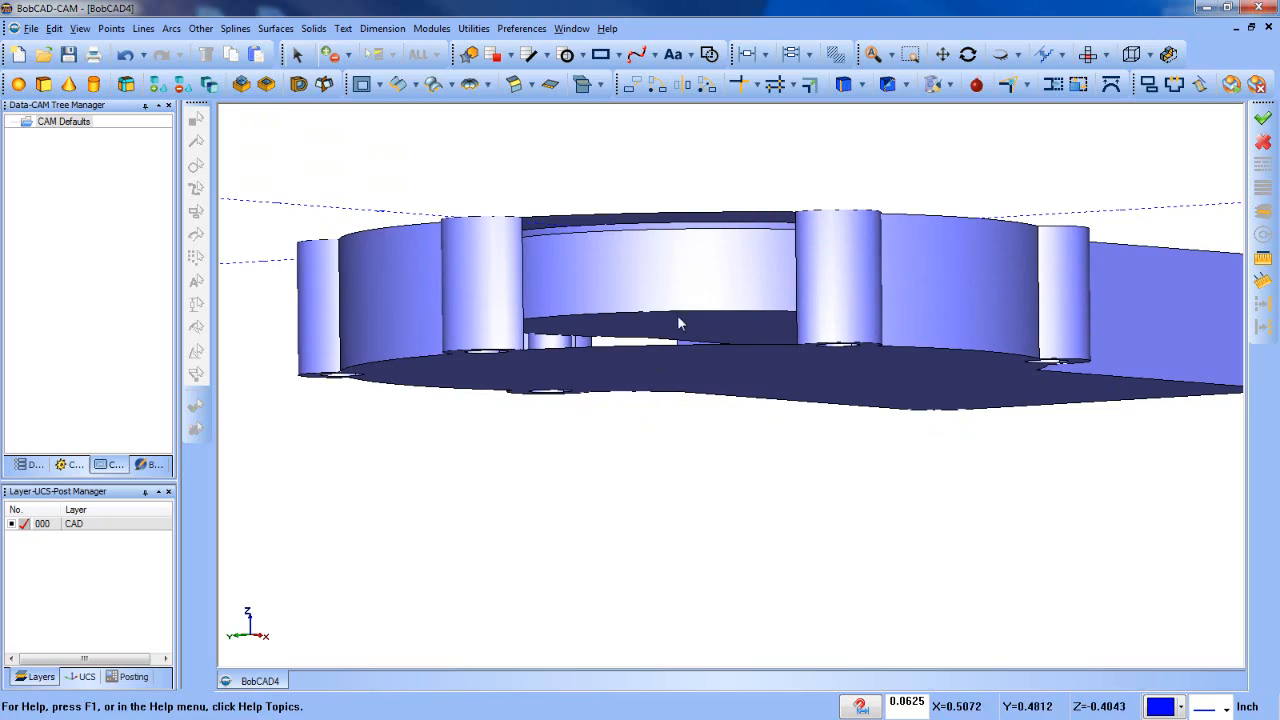
{"action": "left_click_drag", "start_coordinate": [680, 320], "coordinate": [725, 395]}
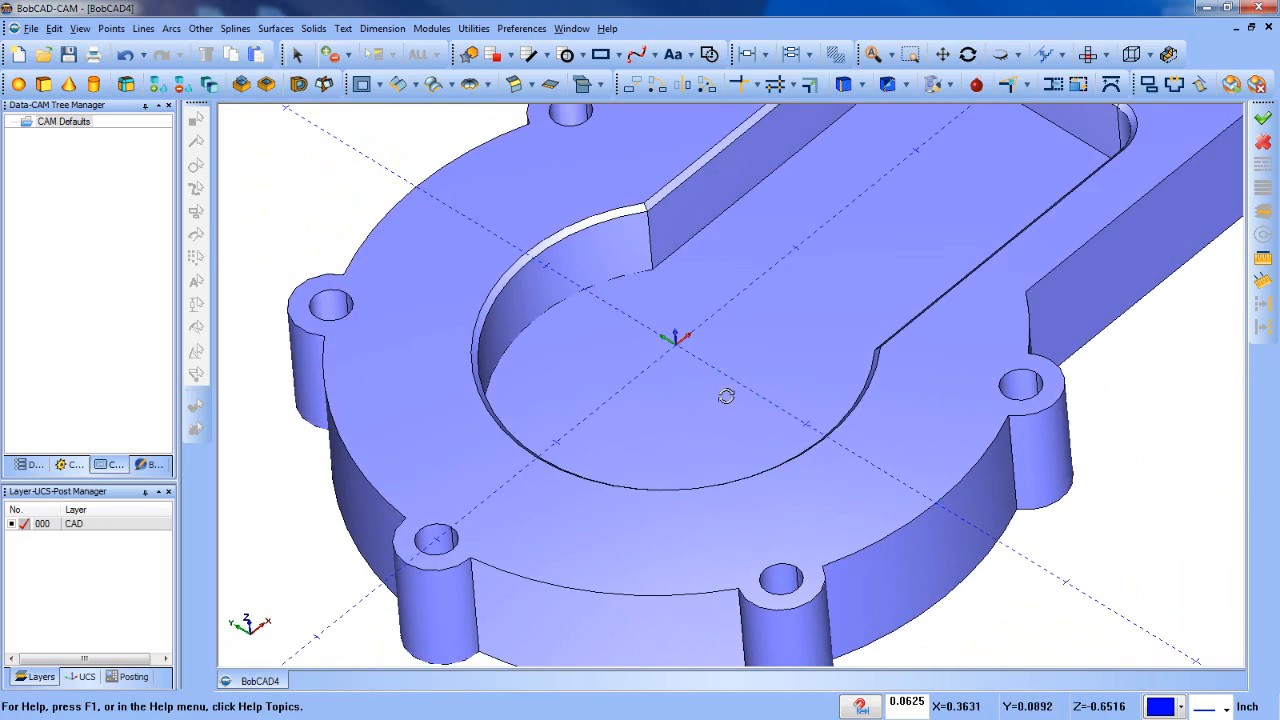
{"action": "left_click_drag", "start_coordinate": [727, 396], "coordinate": [631, 388]}
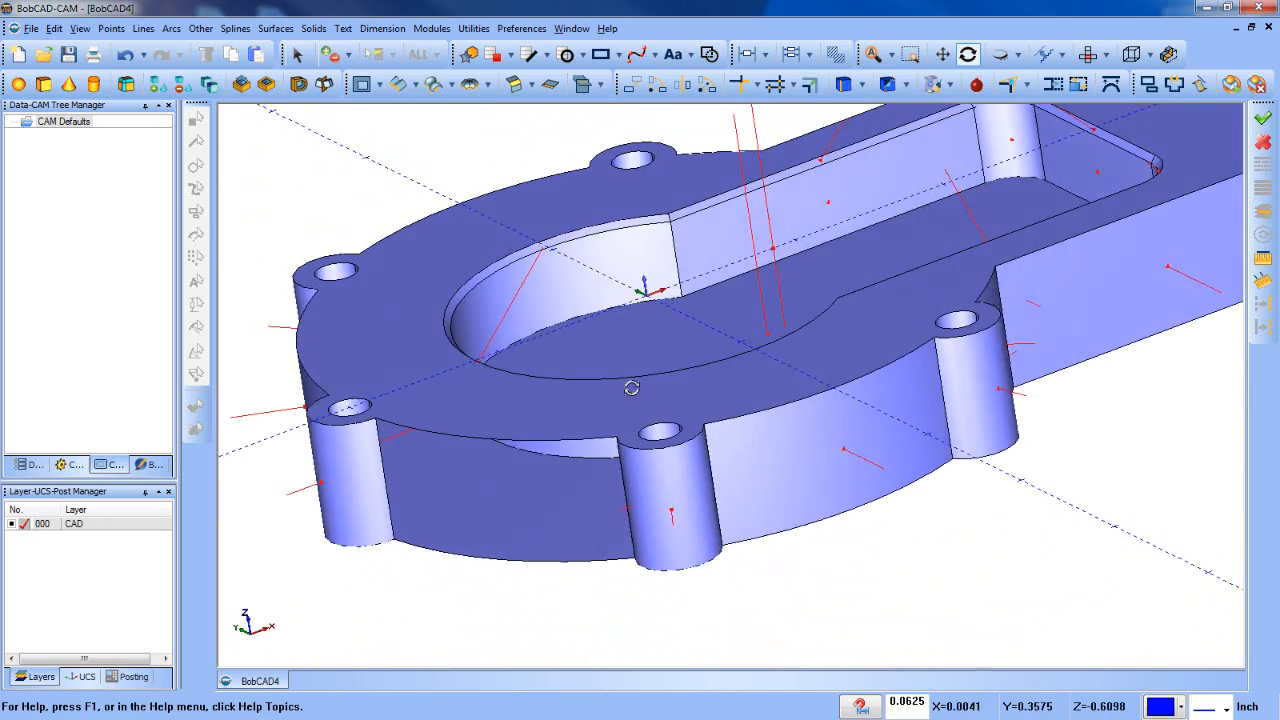
{"action": "left_click_drag", "start_coordinate": [645, 290], "coordinate": [690, 280]}
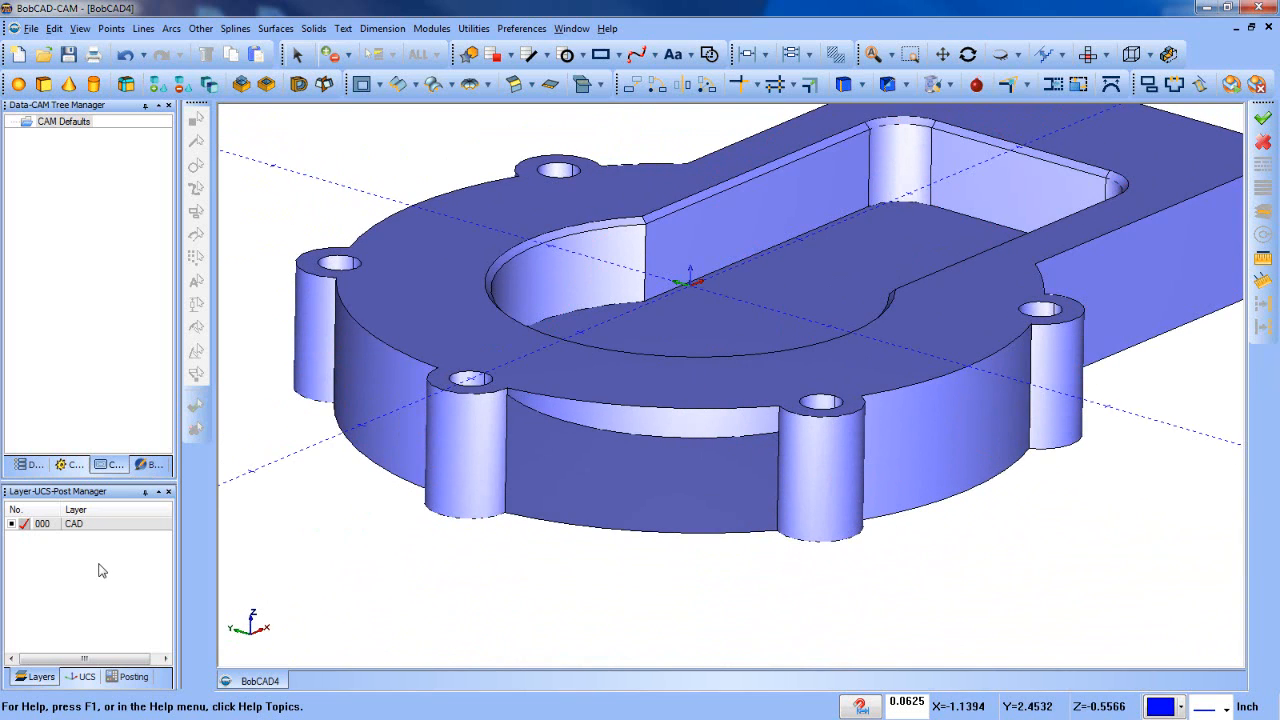
- Add a new layer and name it 'Extracted Edge'
{"action": "left_click", "coordinate": [158, 403]}
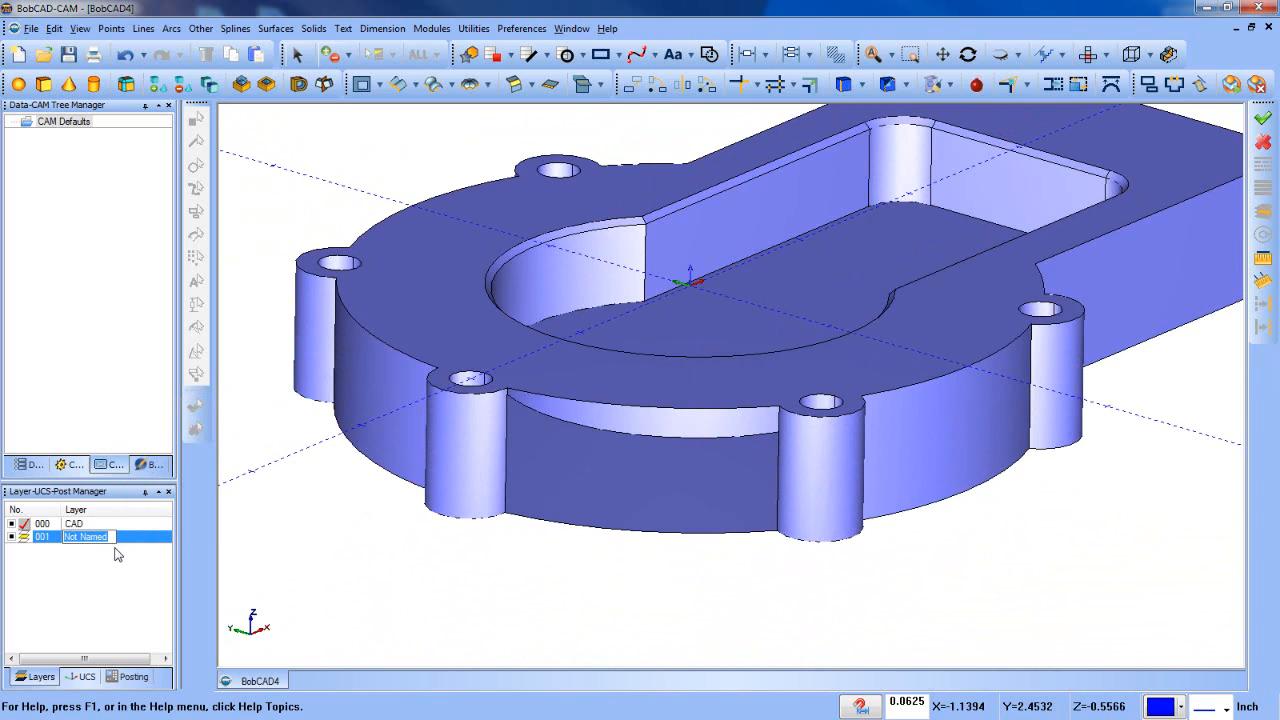
{"action": "type", "text": "Extrac"}
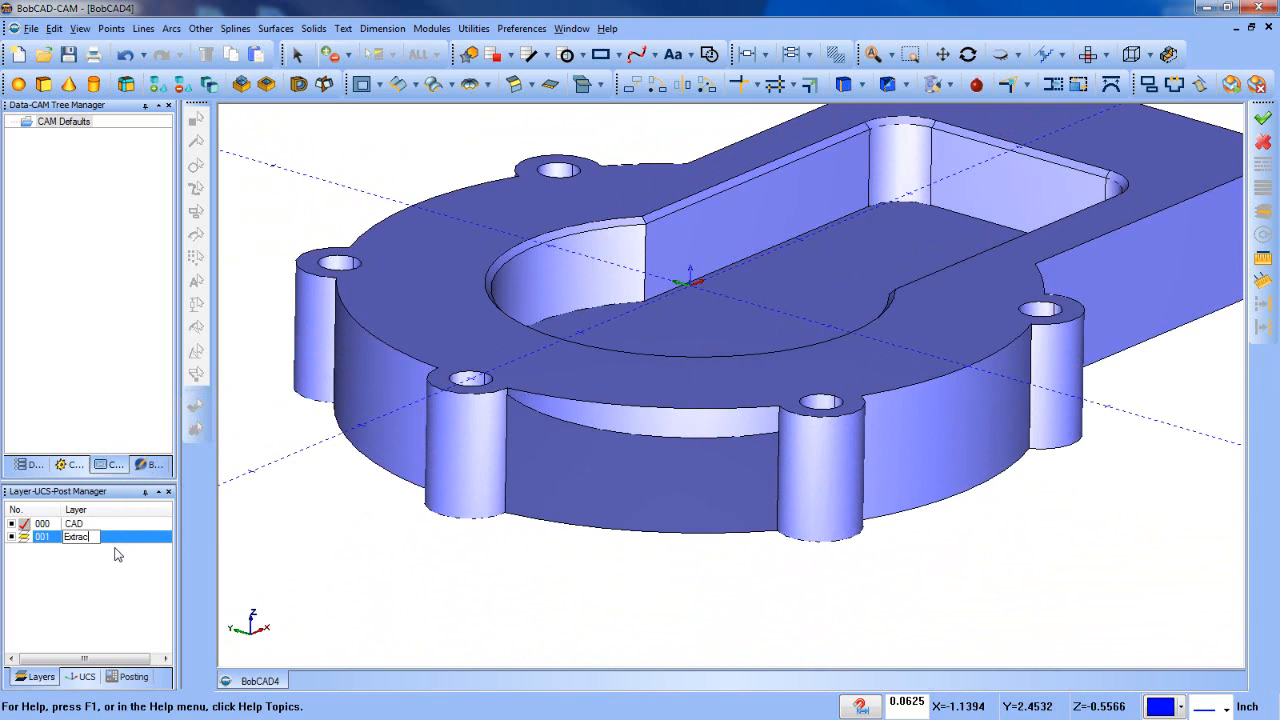
{"action": "type", "text": "Extracted Edge"}
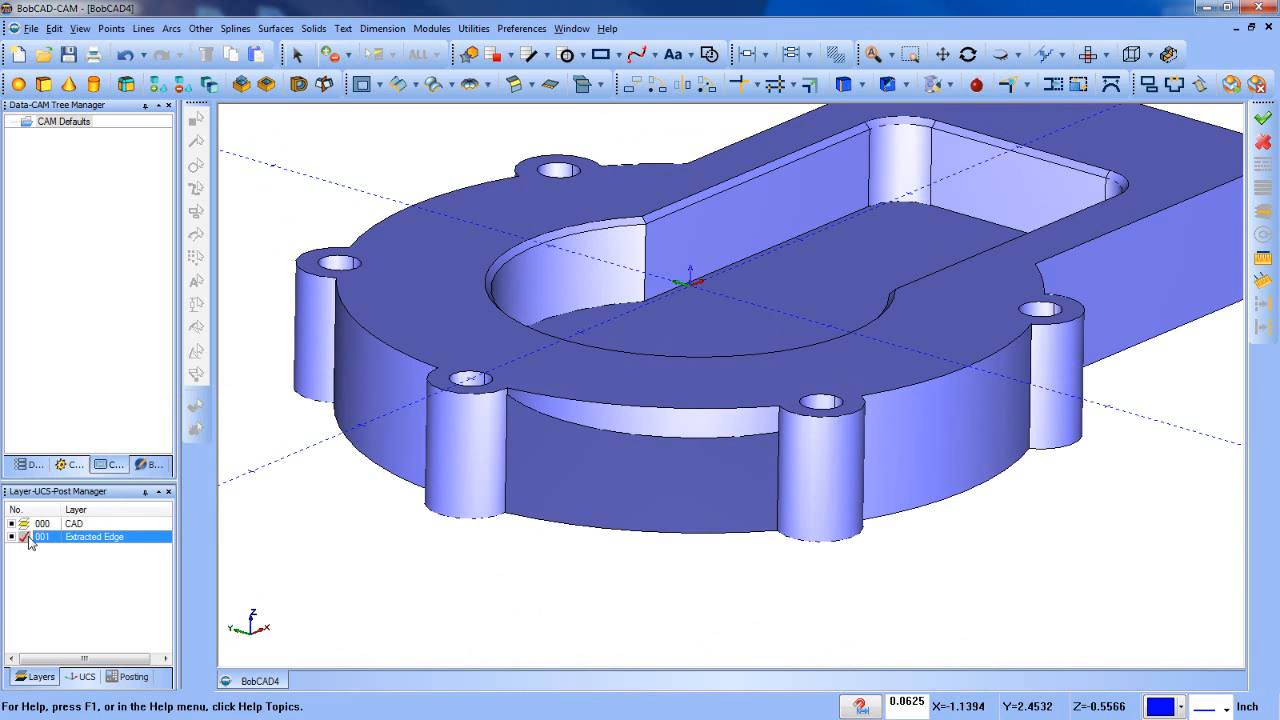
- Pick the curved front face for Single Edge extraction and finish the selection
{"action": "left_click", "coordinate": [473, 28]}
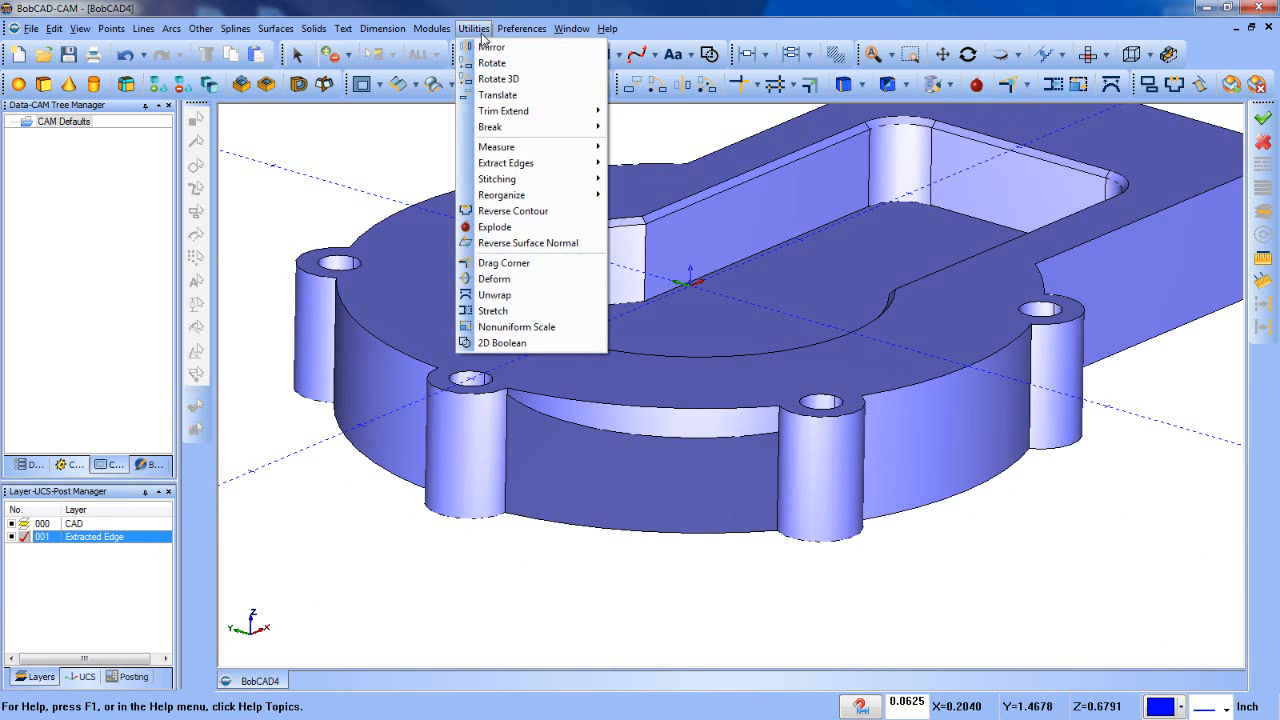
{"action": "left_click", "coordinate": [506, 162]}
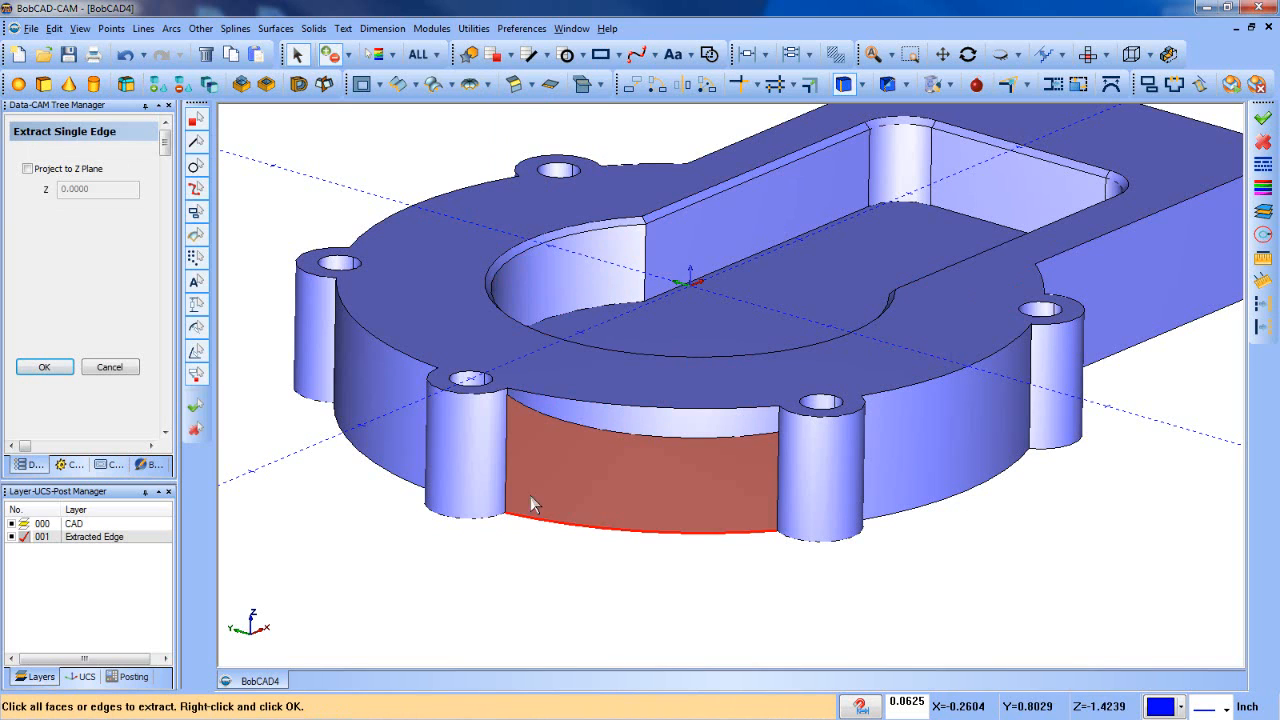
{"action": "left_click", "coordinate": [620, 410]}
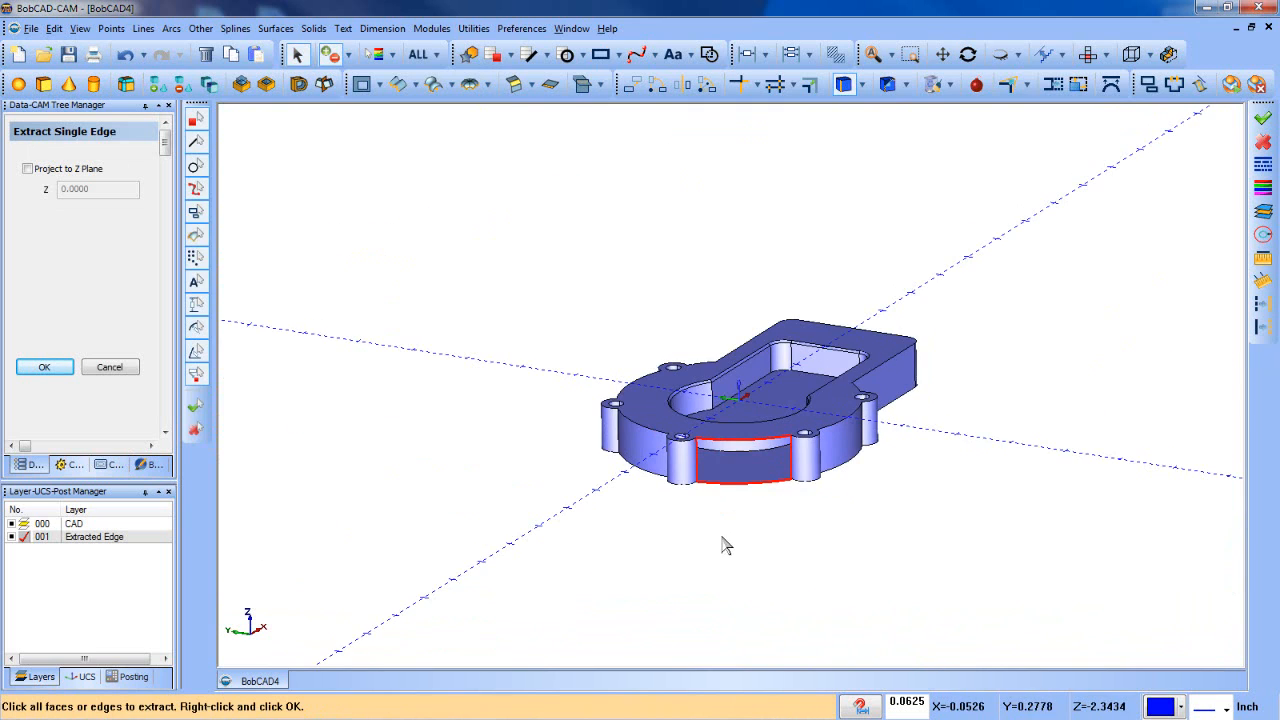
{"action": "right_click", "coordinate": [726, 545]}
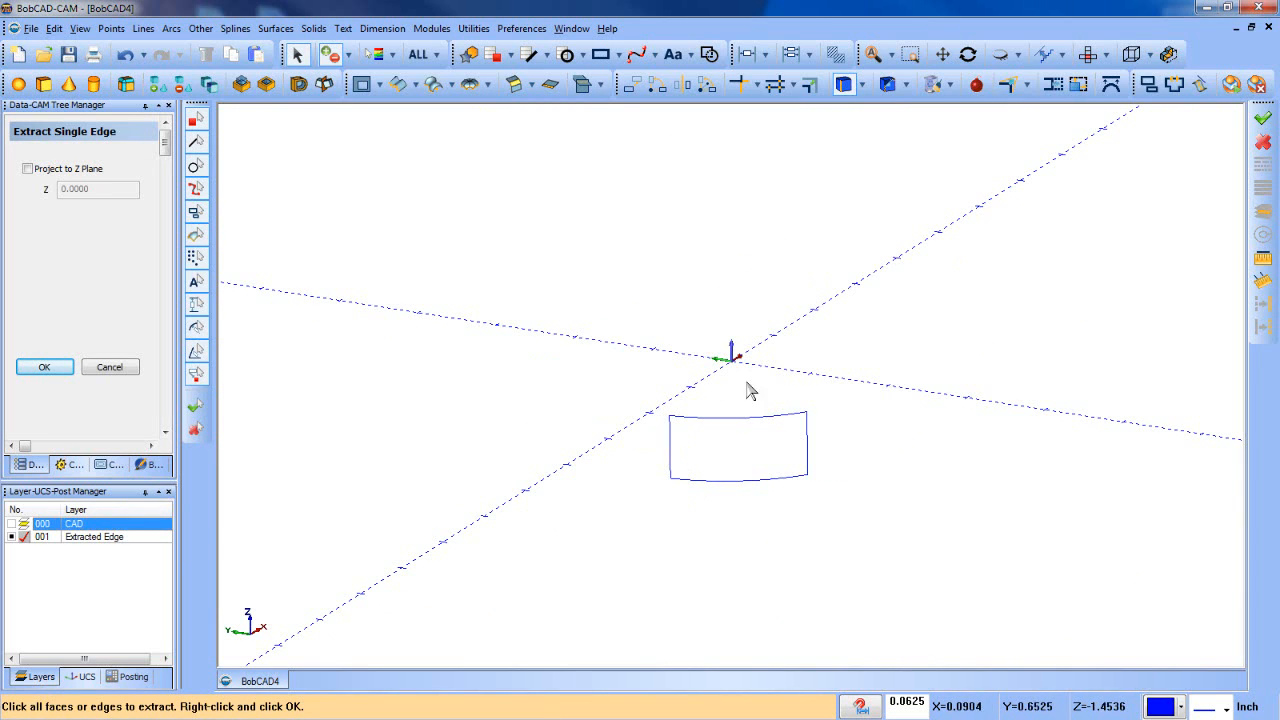
{"action": "mouse_move", "coordinate": [547, 448]}
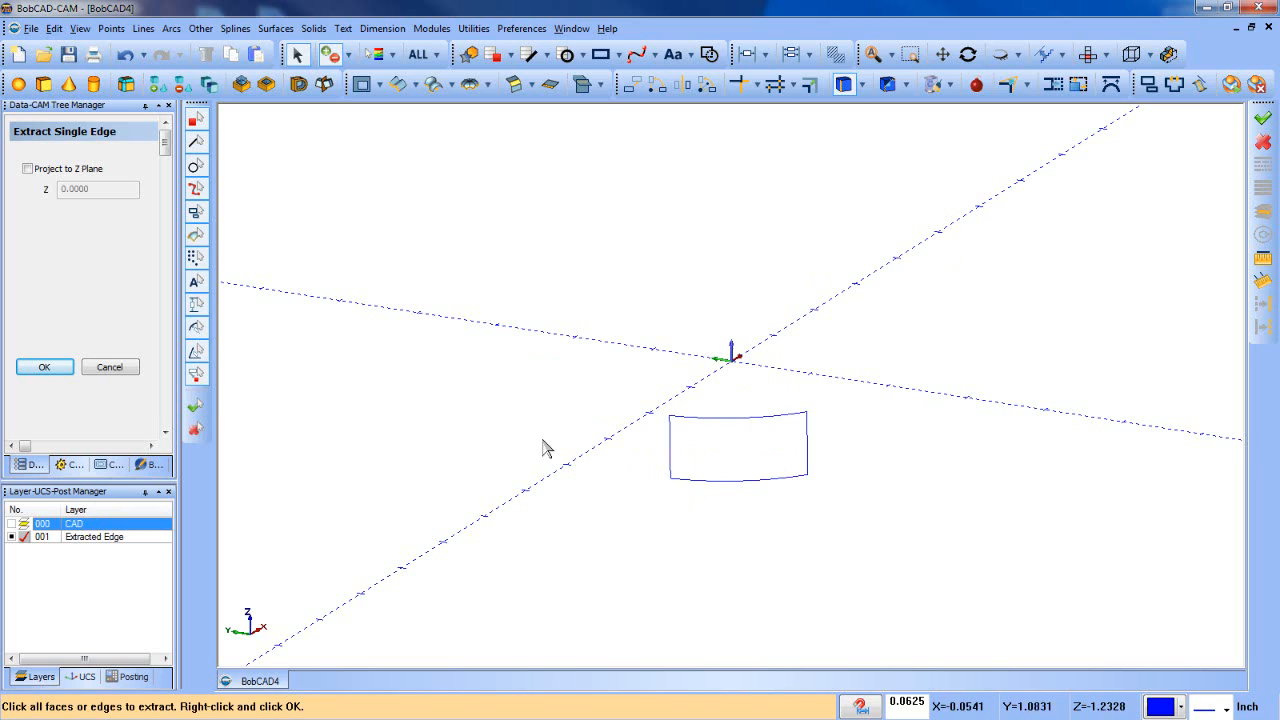
- Confirm the single-edge extraction and bring up the Surfaces command list
{"action": "left_click", "coordinate": [44, 367]}
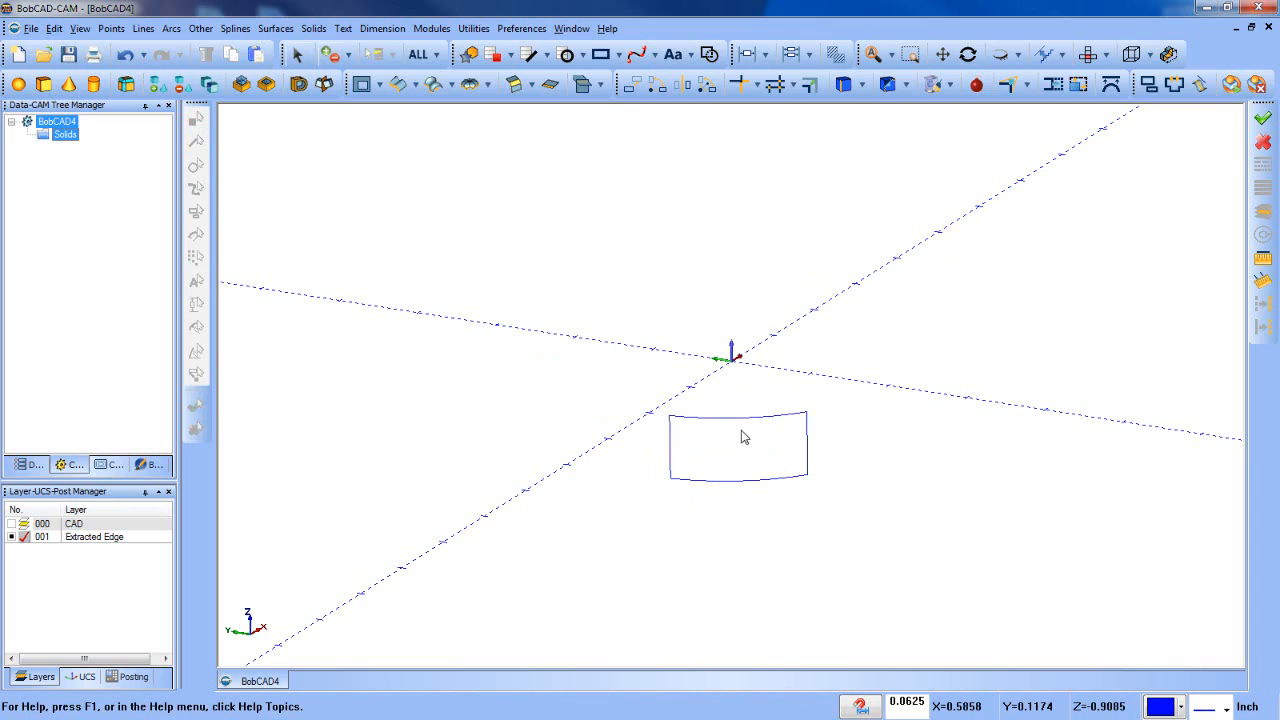
{"action": "mouse_move", "coordinate": [660, 454]}
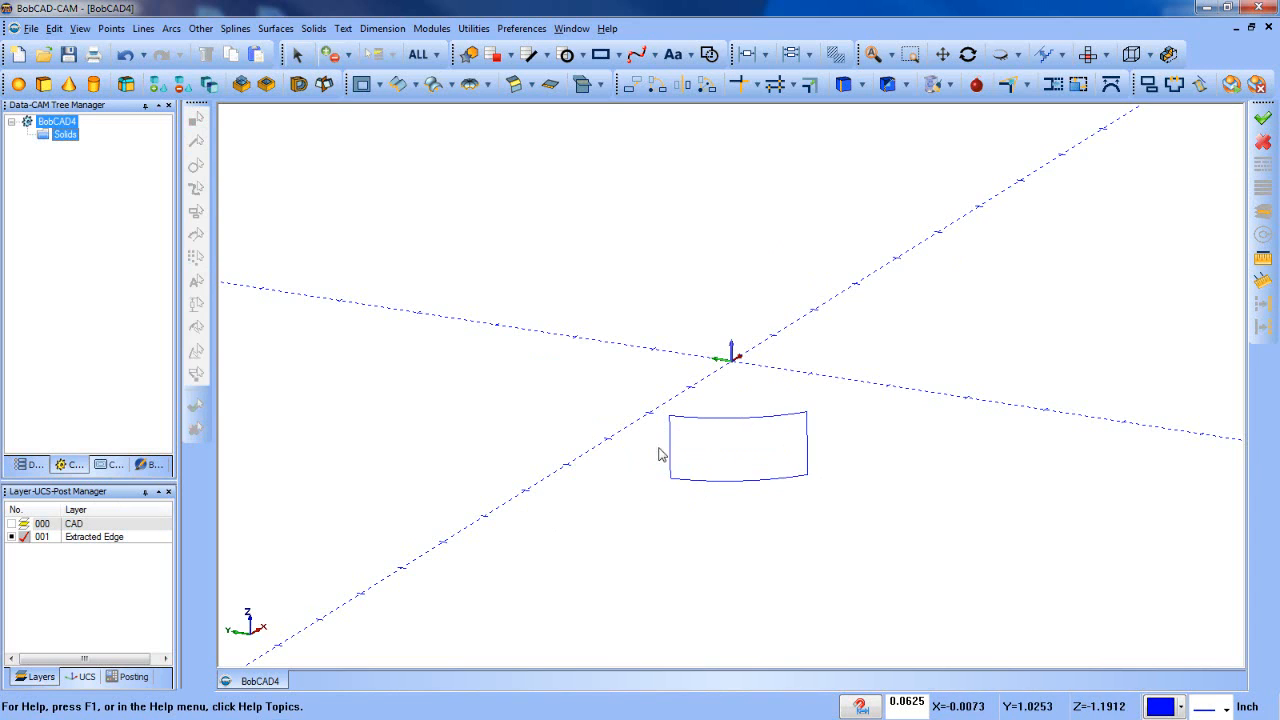
{"action": "mouse_move", "coordinate": [530, 532]}
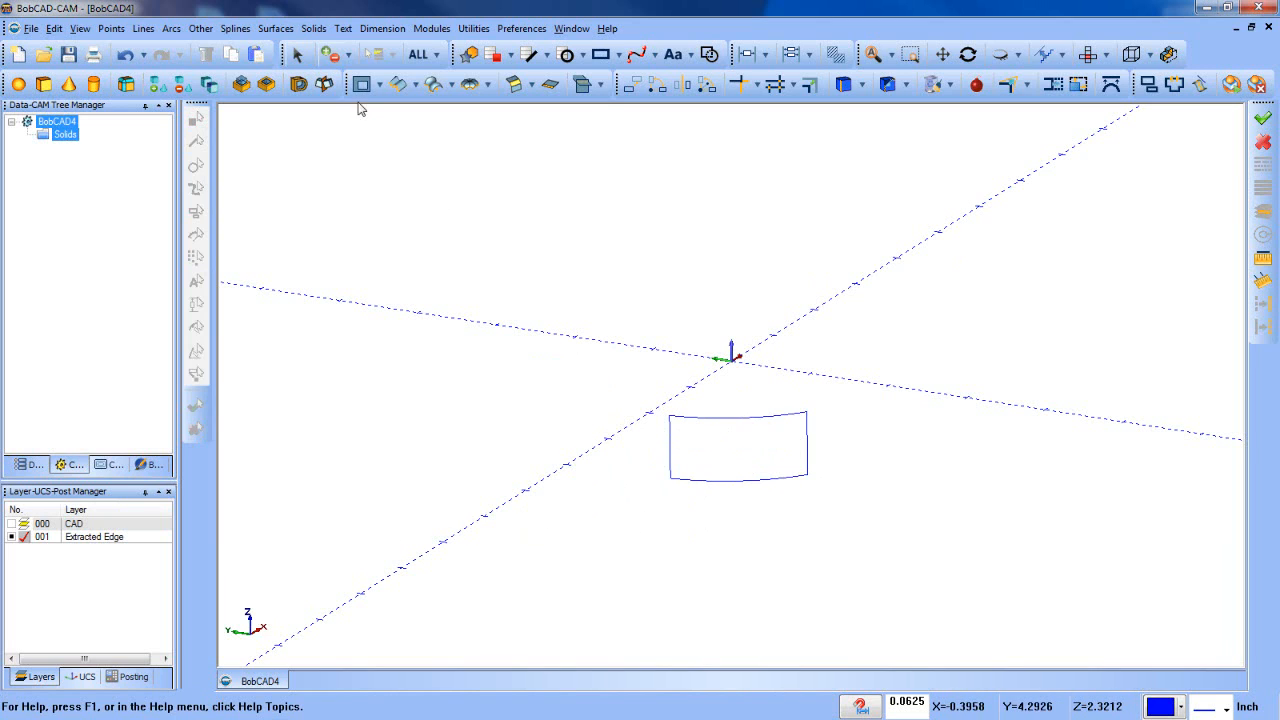
{"action": "left_click", "coordinate": [275, 28]}
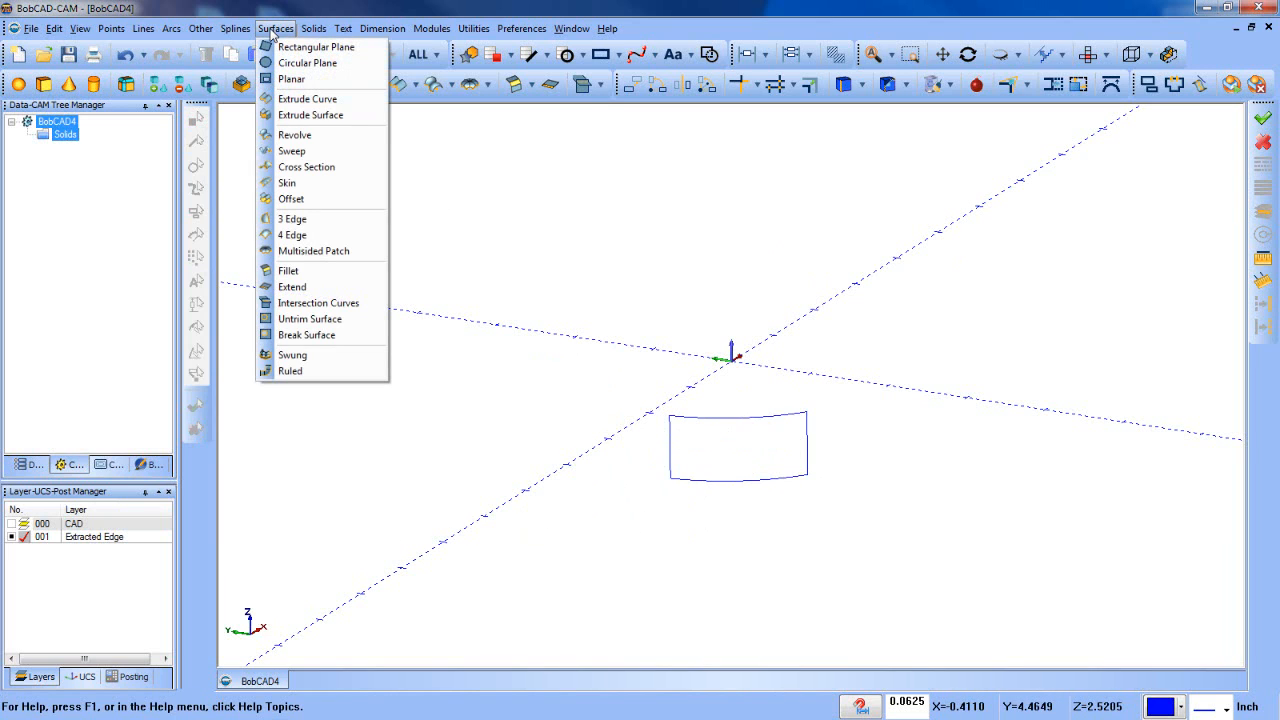
{"action": "mouse_move", "coordinate": [300, 135]}
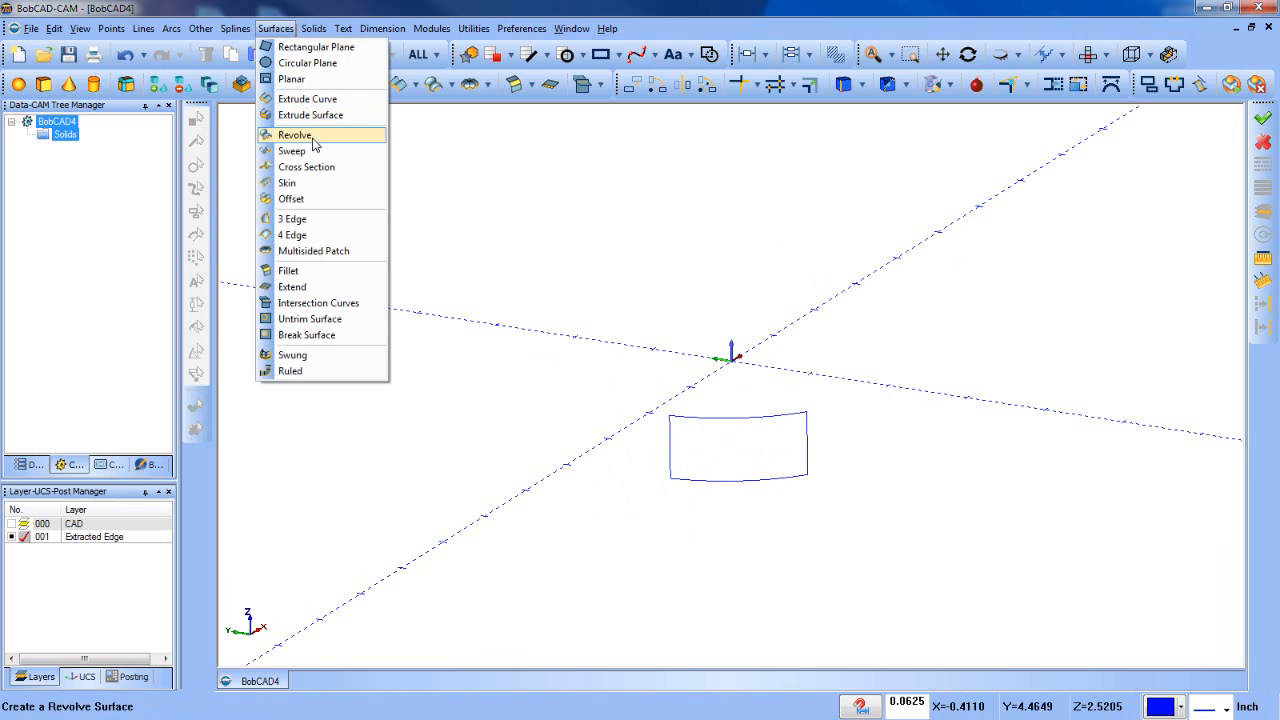
- Try a skin surface from the top arc, bottom arc and left rail, then cancel it
{"action": "left_click", "coordinate": [287, 182]}
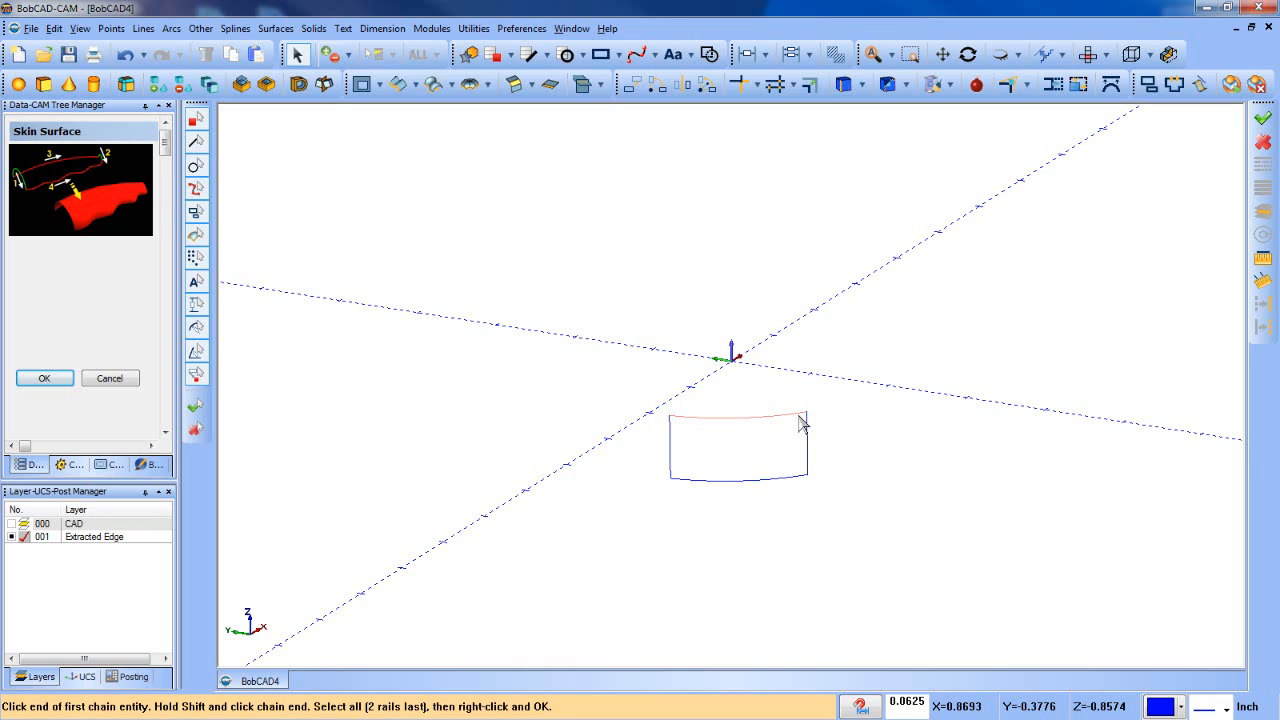
{"action": "left_click", "coordinate": [800, 418]}
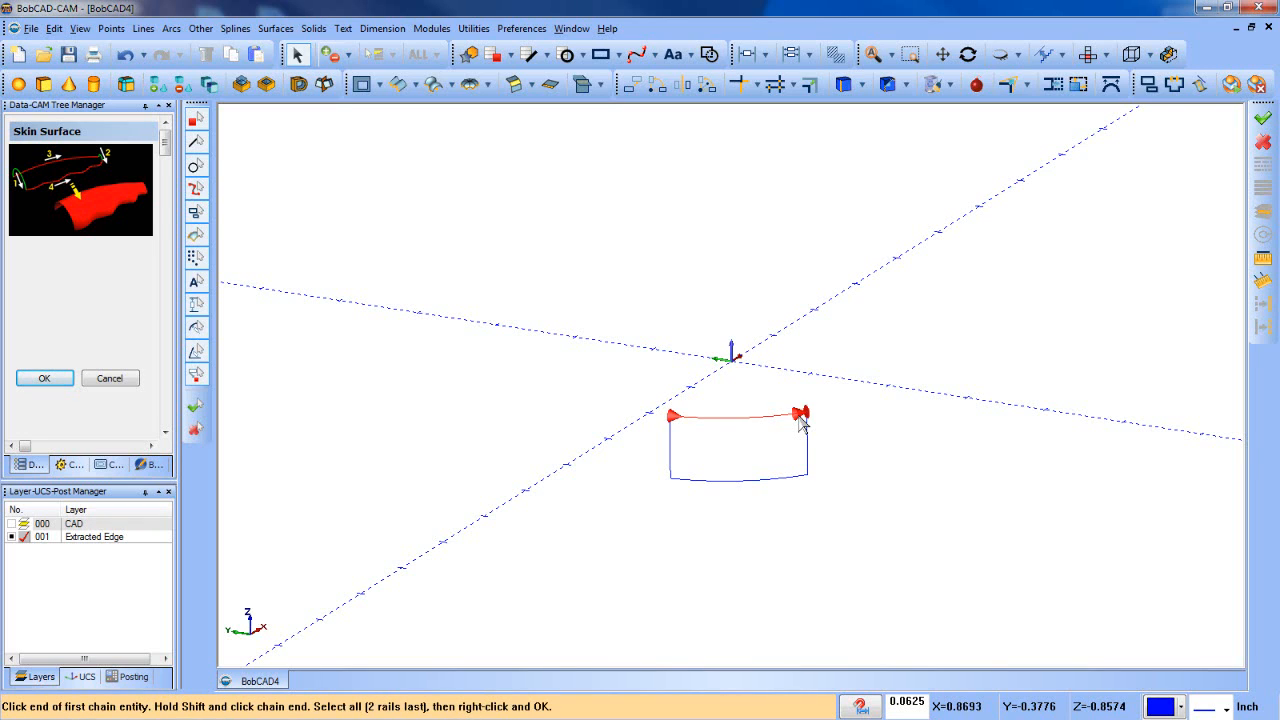
{"action": "mouse_move", "coordinate": [798, 480]}
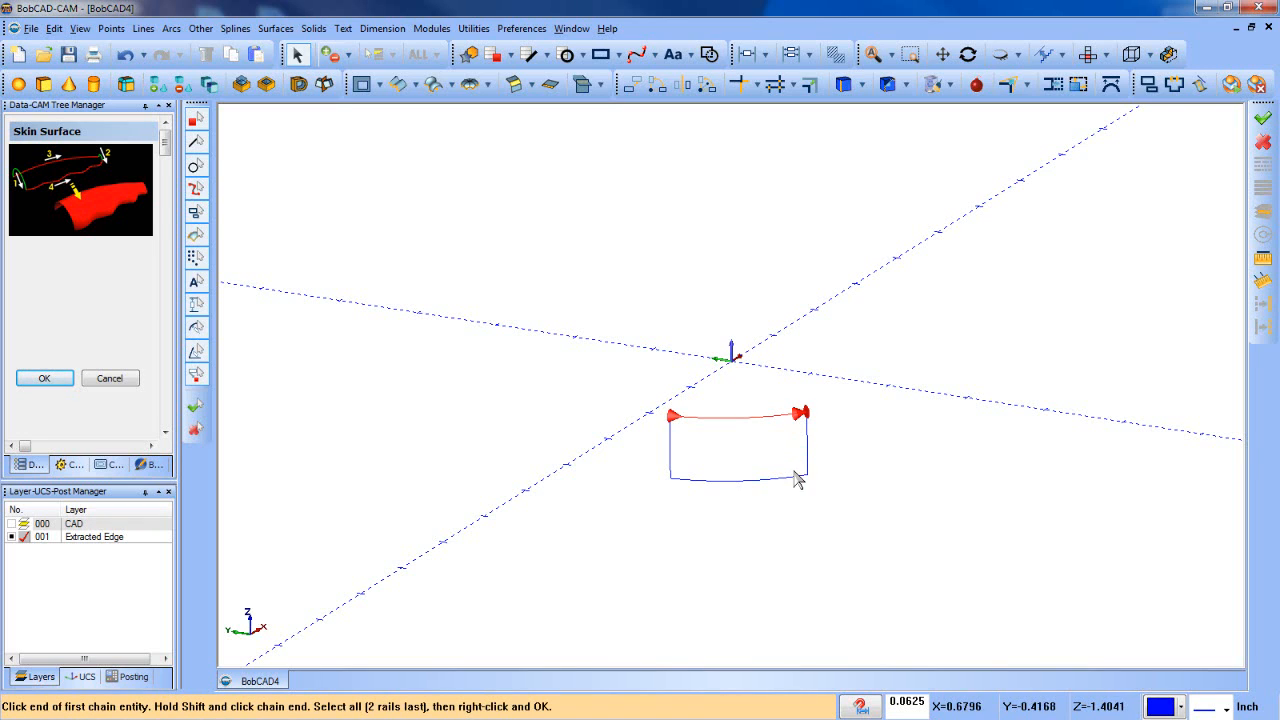
{"action": "left_click", "coordinate": [797, 478]}
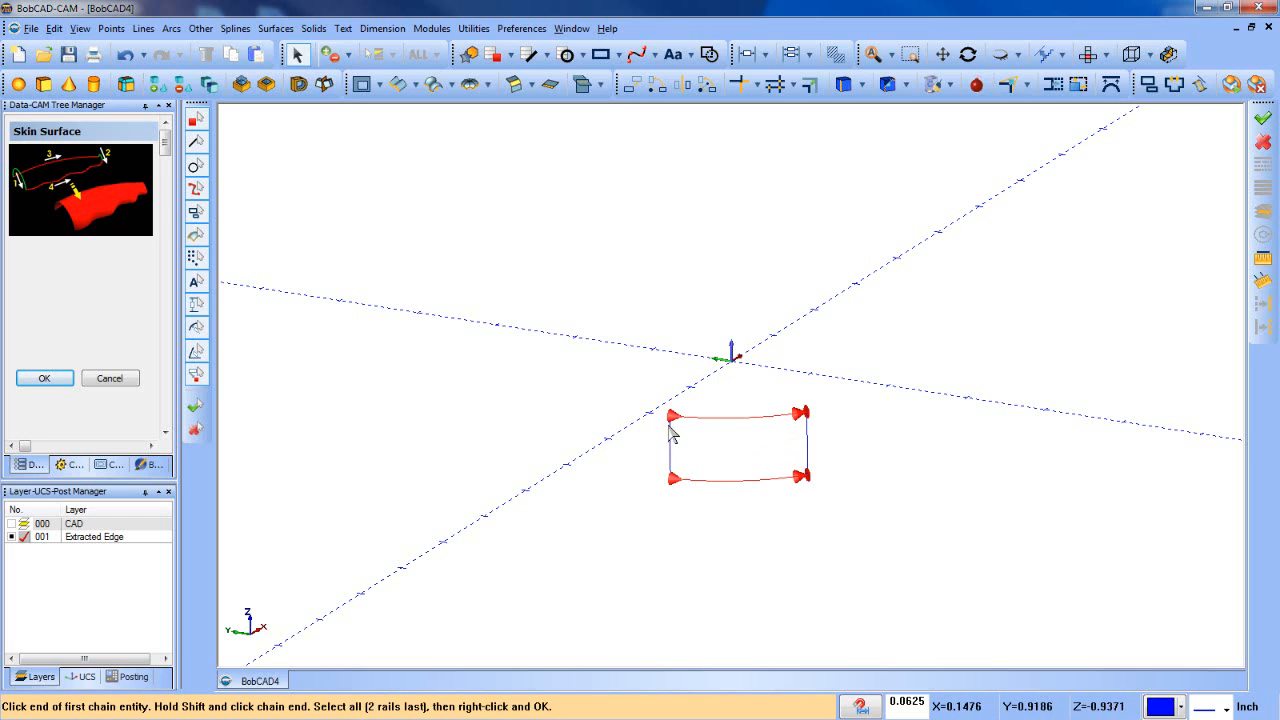
{"action": "left_click", "coordinate": [674, 476]}
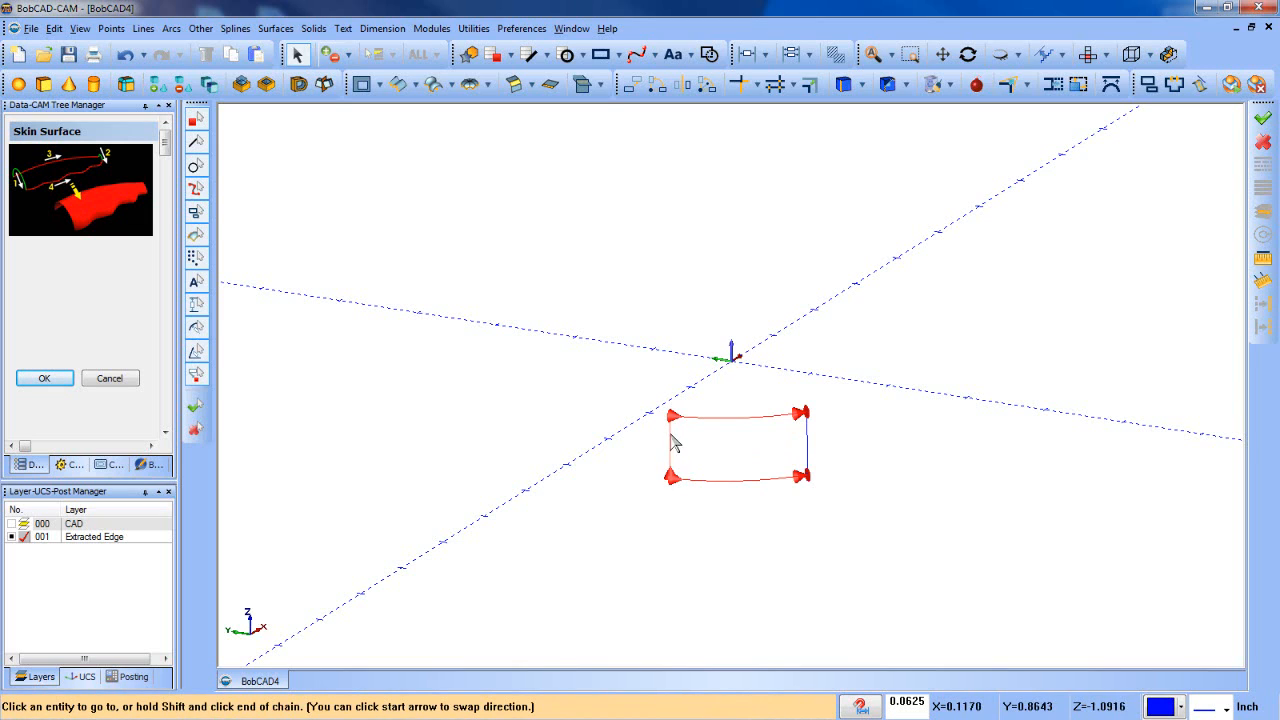
{"action": "mouse_move", "coordinate": [675, 481]}
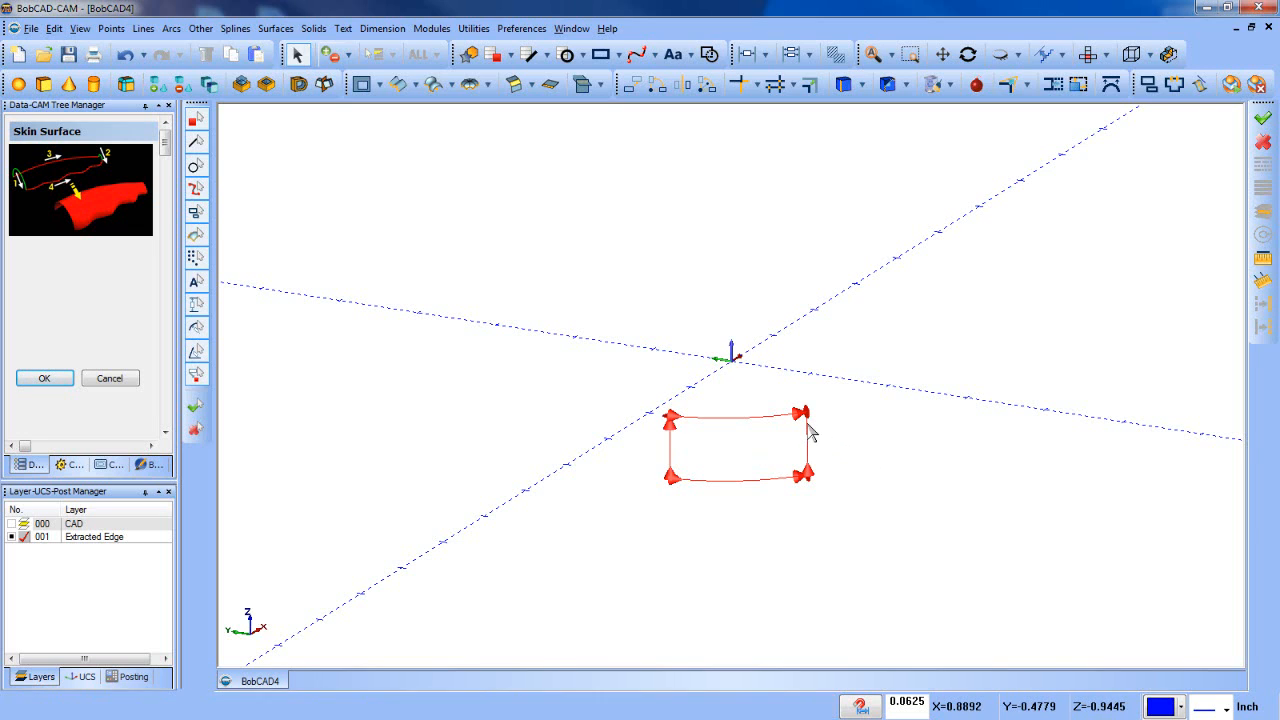
{"action": "right_click", "coordinate": [810, 425]}
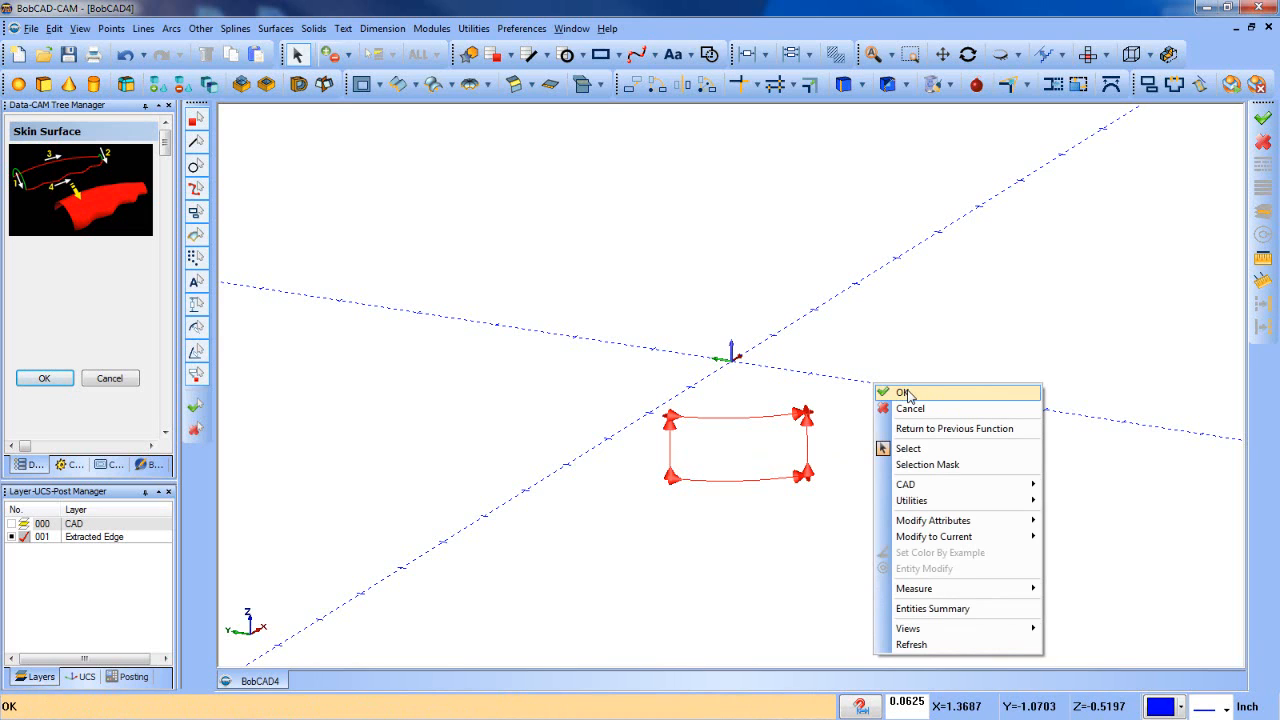
{"action": "left_click", "coordinate": [903, 391]}
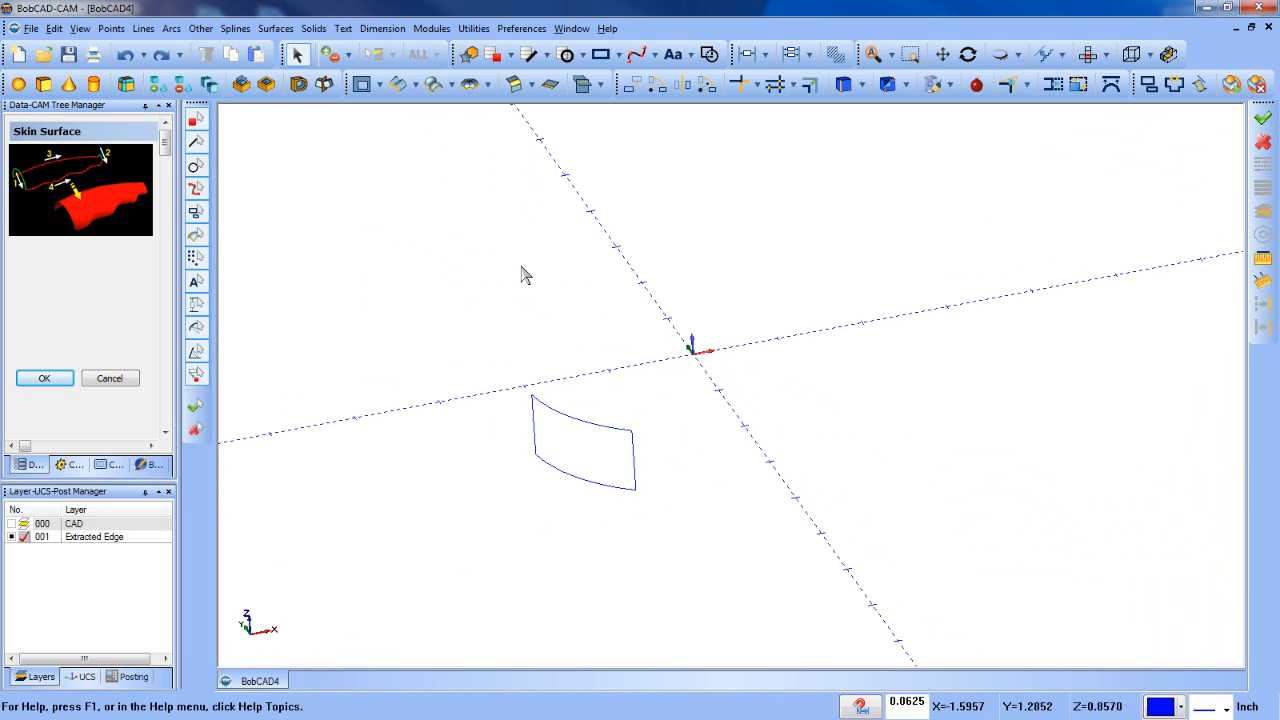
{"action": "left_click", "coordinate": [44, 378]}
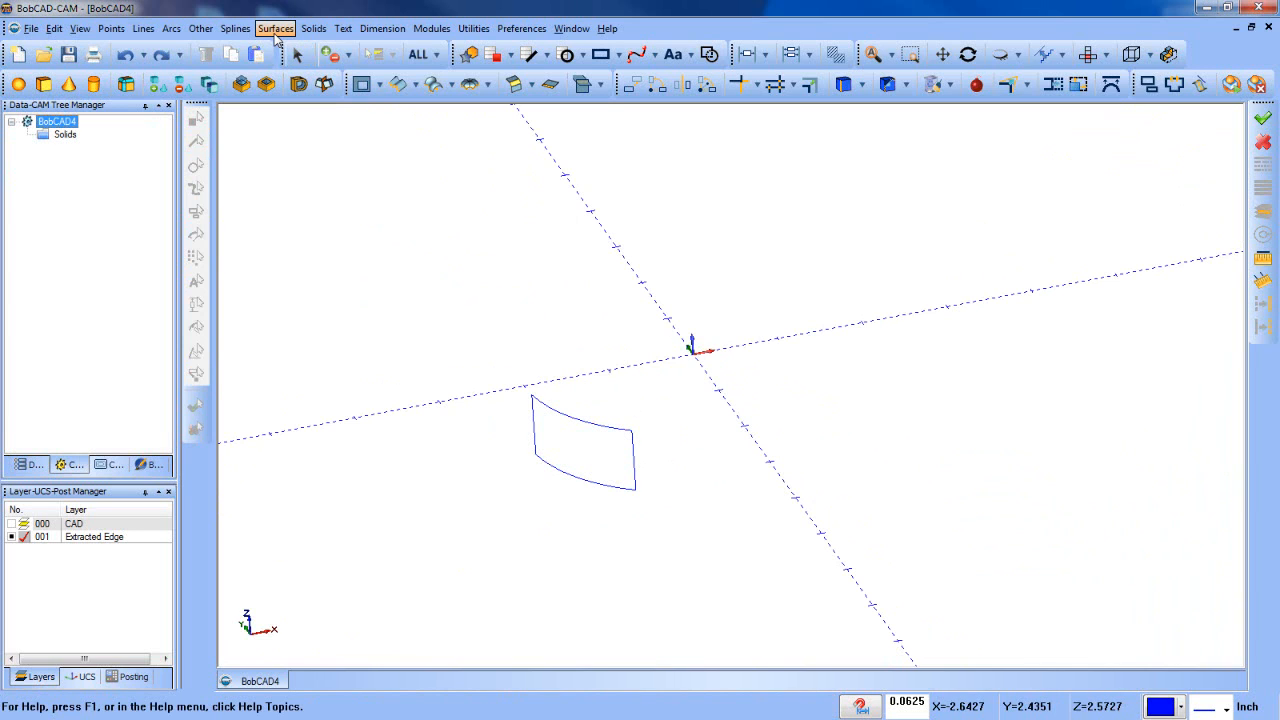
{"action": "left_click", "coordinate": [275, 28]}
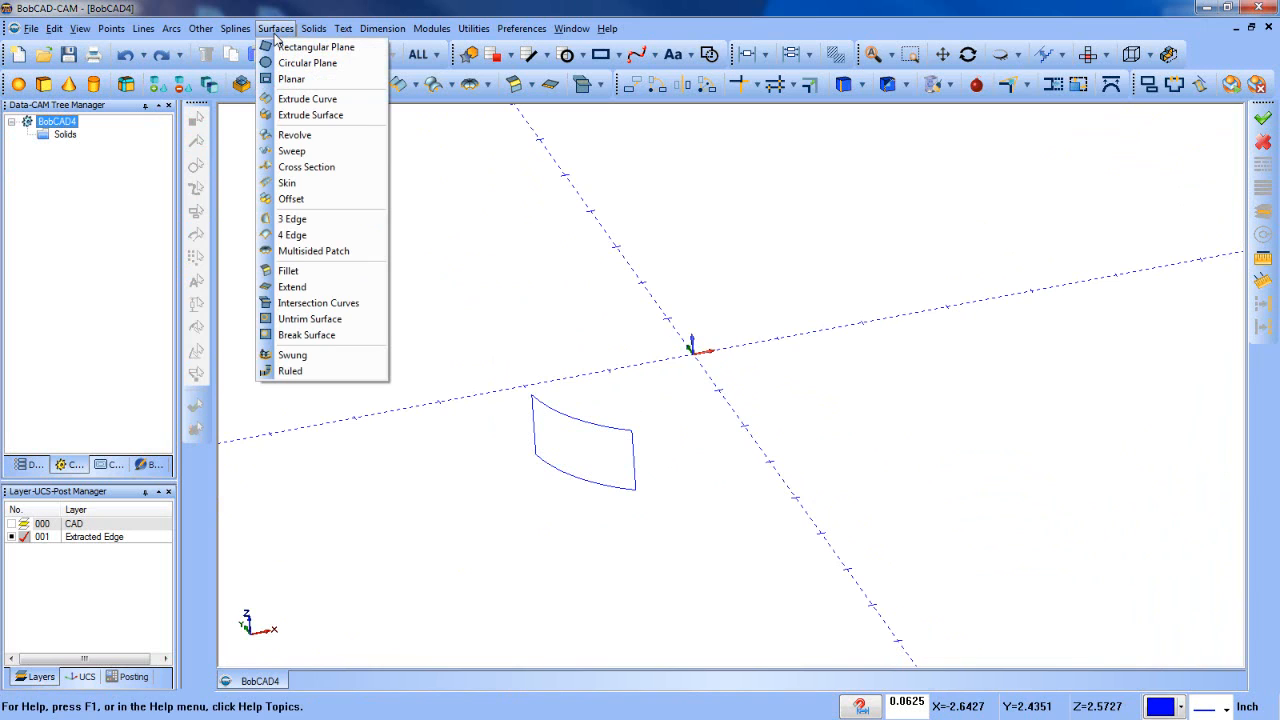
{"action": "left_click", "coordinate": [290, 370]}
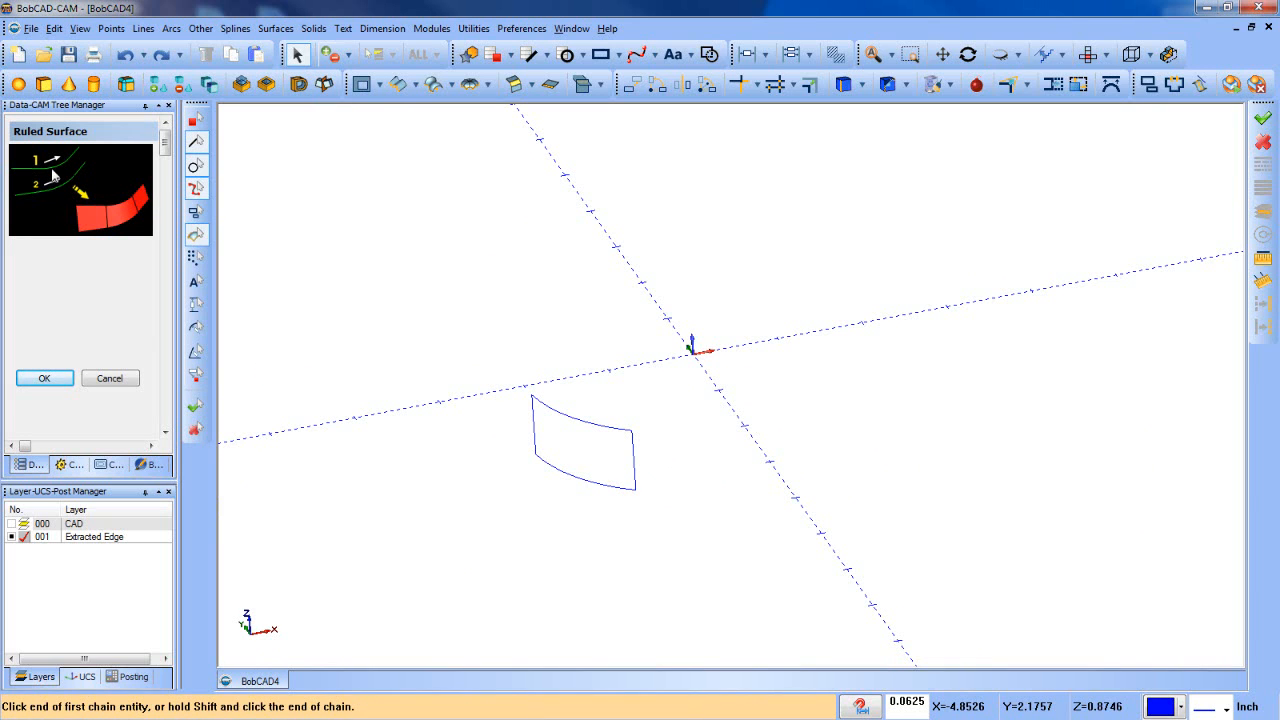
{"action": "left_click", "coordinate": [600, 415]}
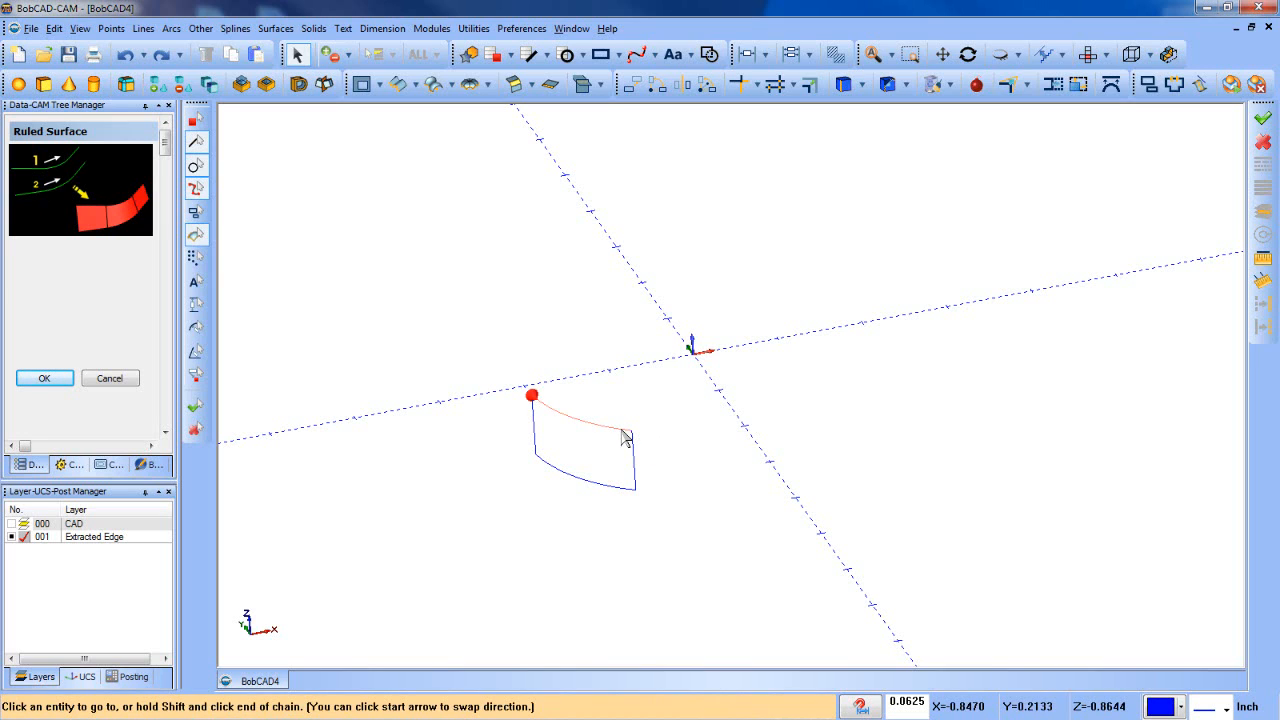
{"action": "left_click", "coordinate": [625, 435]}
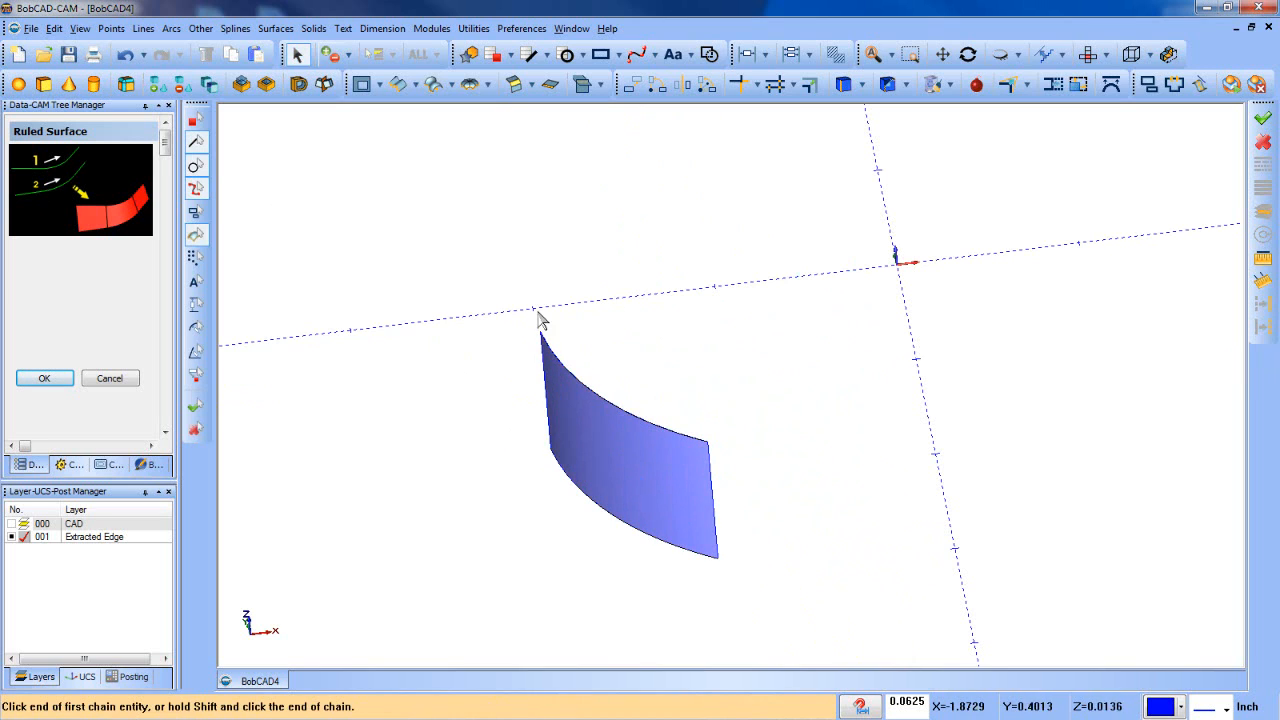
{"action": "mouse_move", "coordinate": [313, 166]}
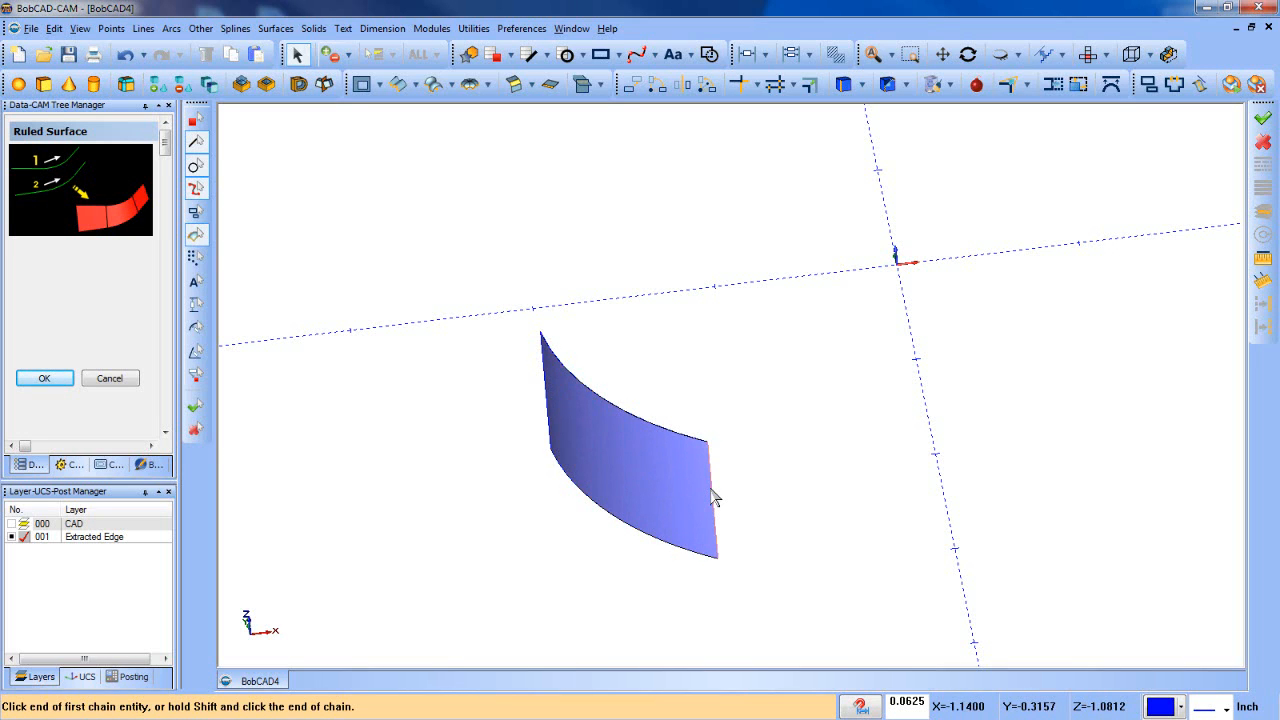
{"action": "mouse_move", "coordinate": [670, 490]}
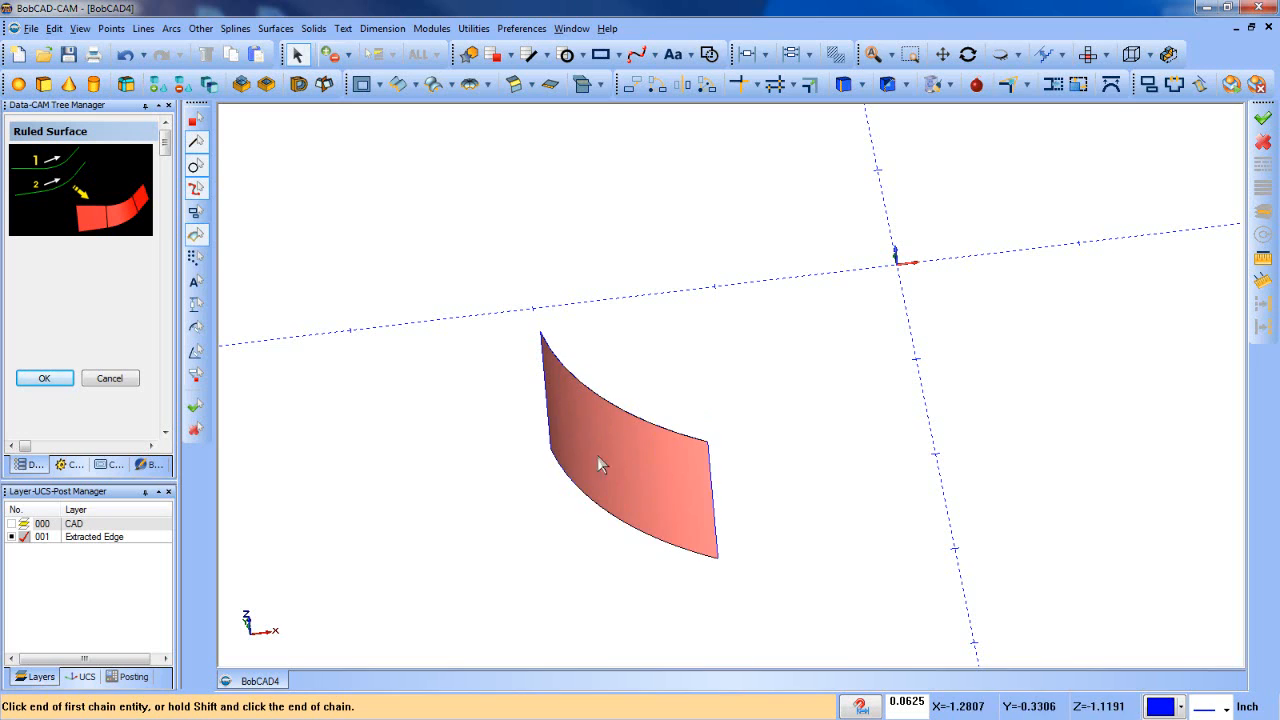
{"action": "left_click", "coordinate": [235, 28]}
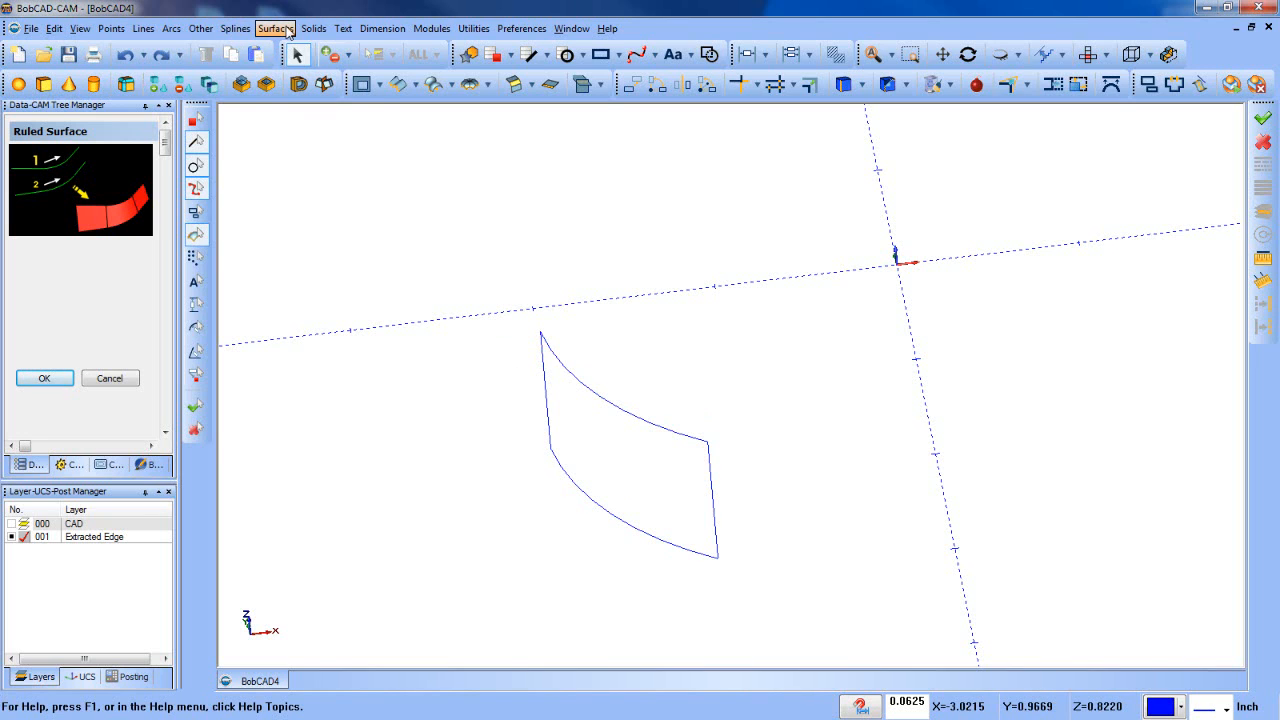
- Extrude the curved edge 0.75 along its normal, preview, and accept the patch surface
{"action": "left_click", "coordinate": [274, 28]}
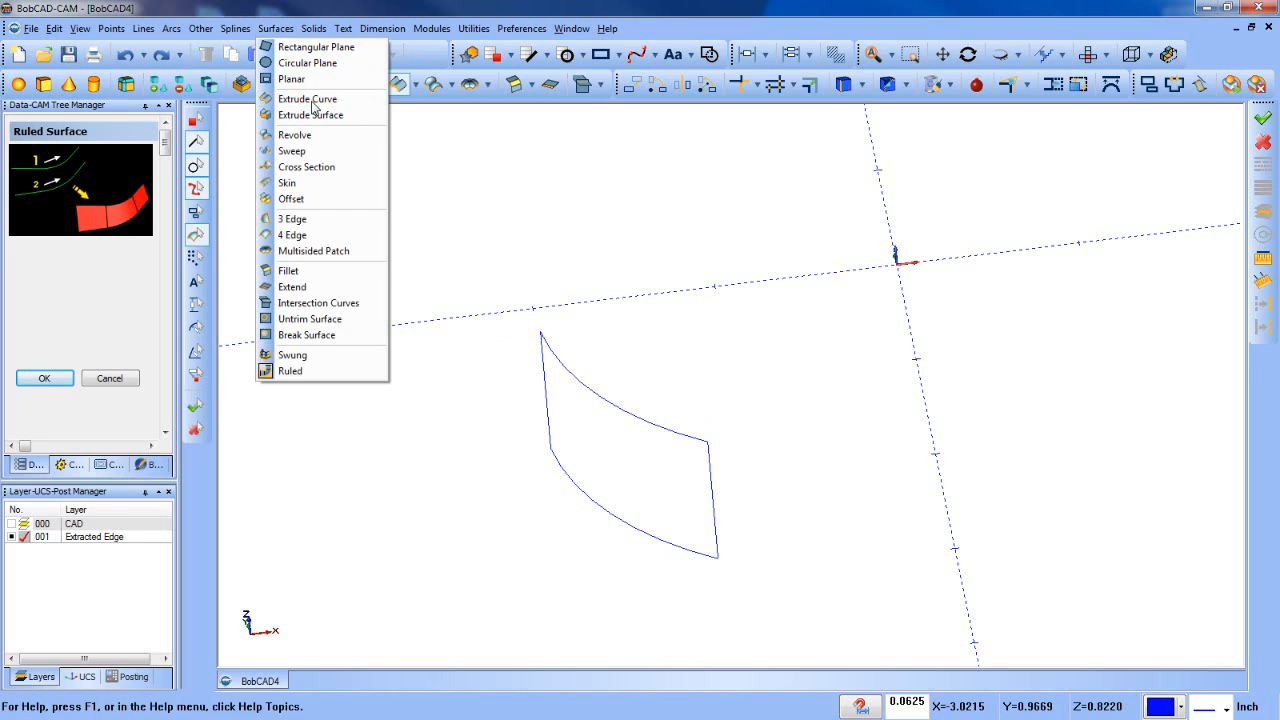
{"action": "left_click", "coordinate": [307, 98]}
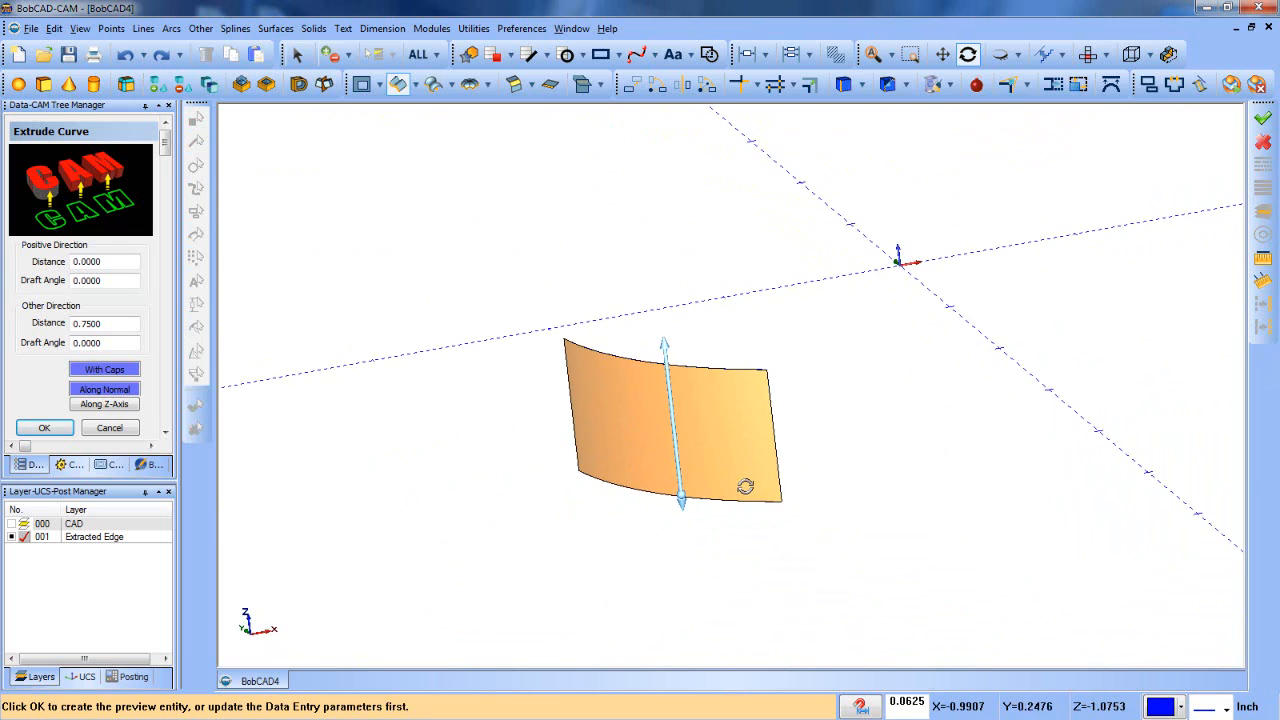
{"action": "left_click", "coordinate": [44, 428]}
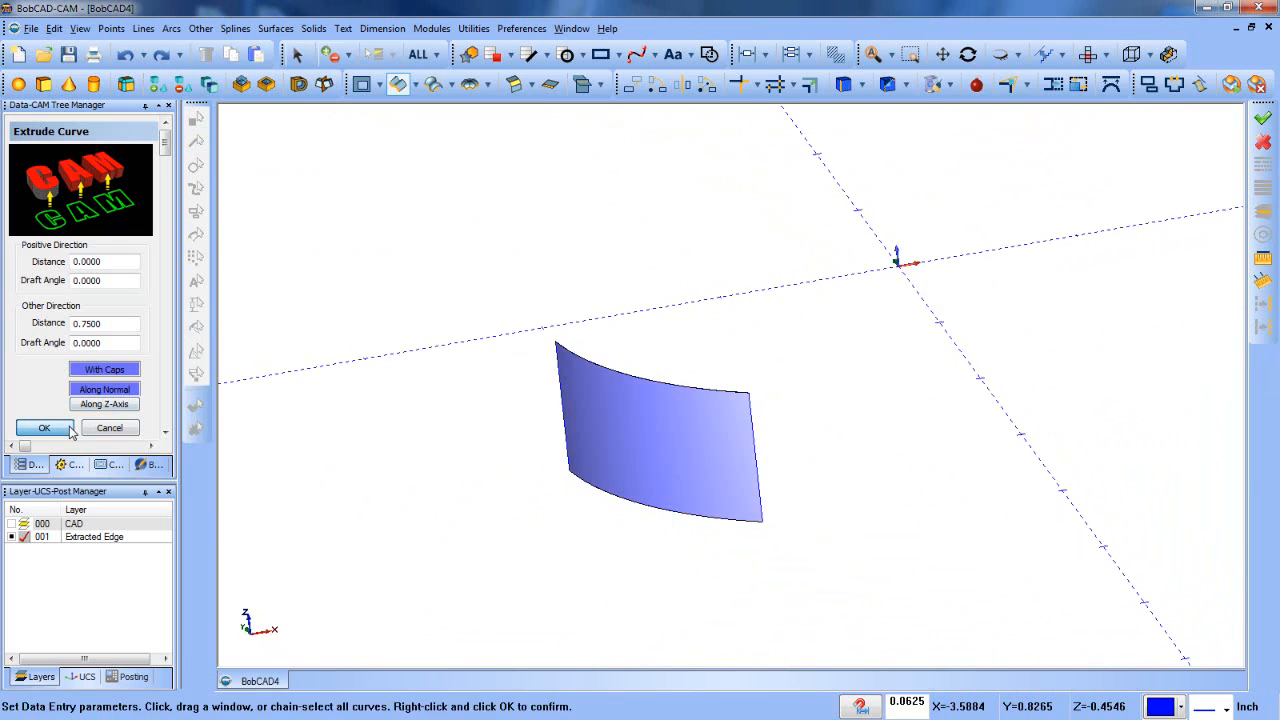
{"action": "left_click", "coordinate": [44, 428]}
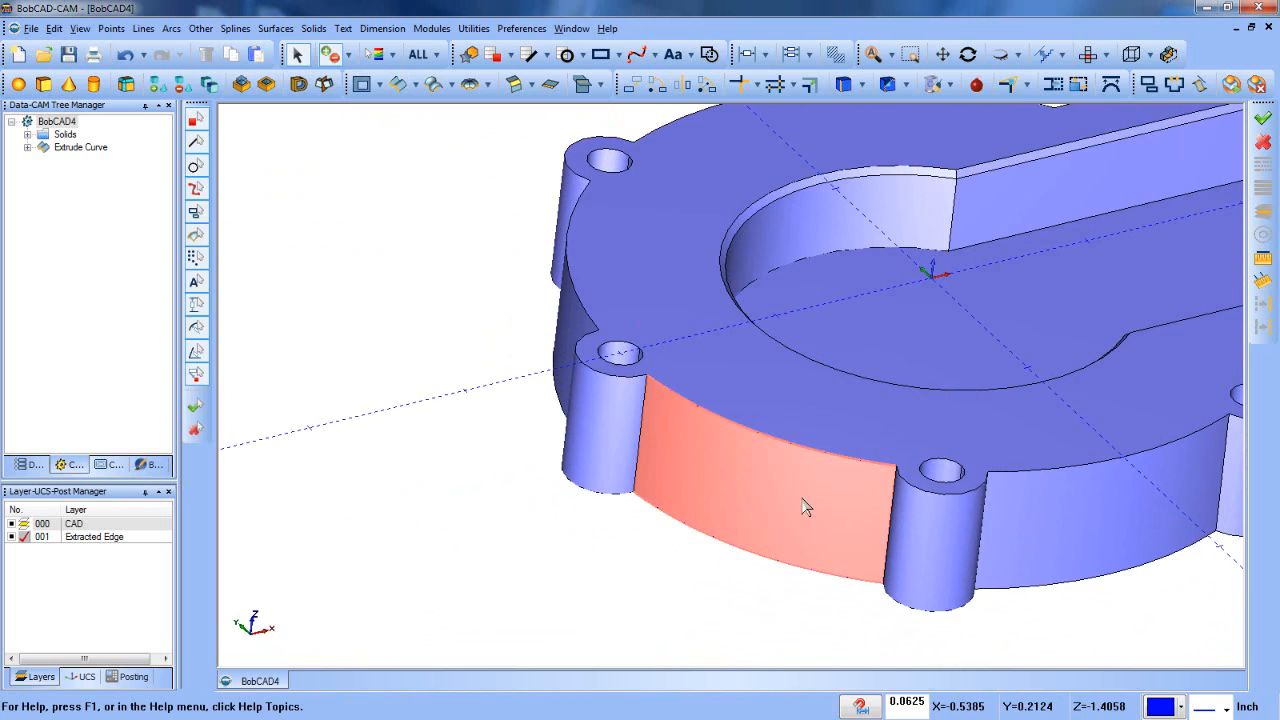
- Apply Modify to Current Color to the new front-wall face
{"action": "right_click", "coordinate": [808, 508]}
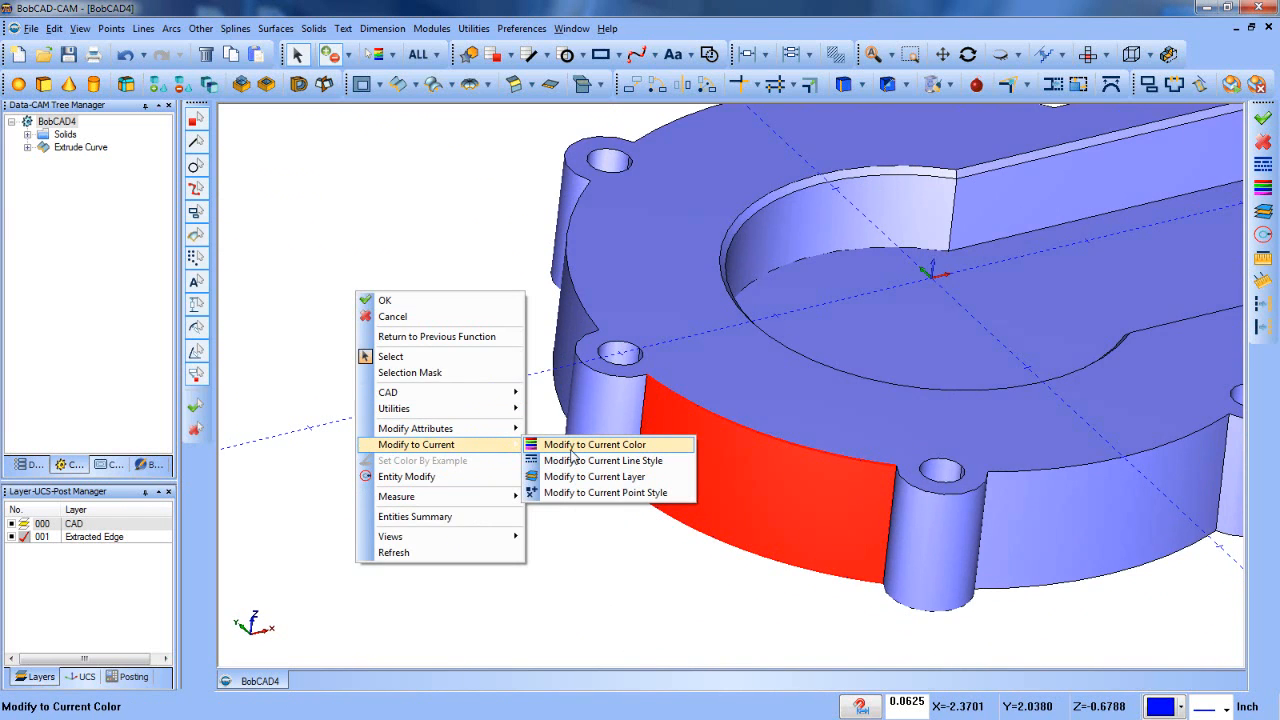
{"action": "left_click", "coordinate": [594, 444]}
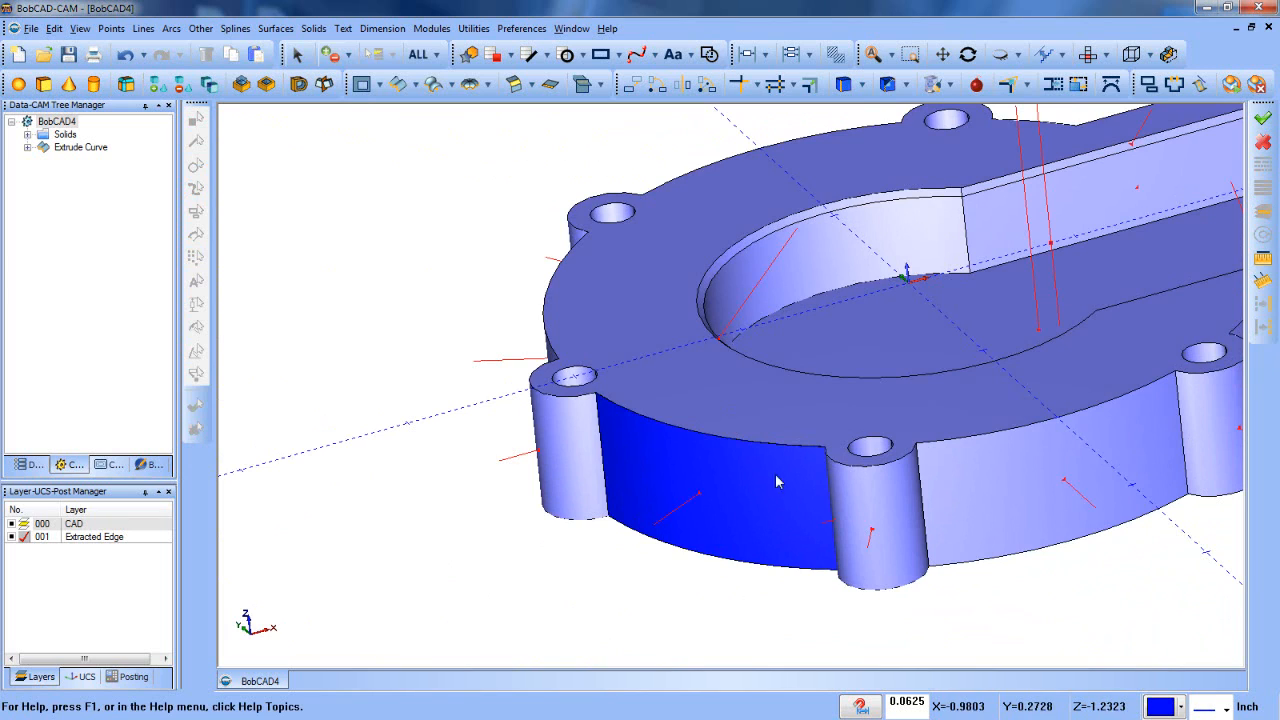
{"action": "mouse_move", "coordinate": [695, 511]}
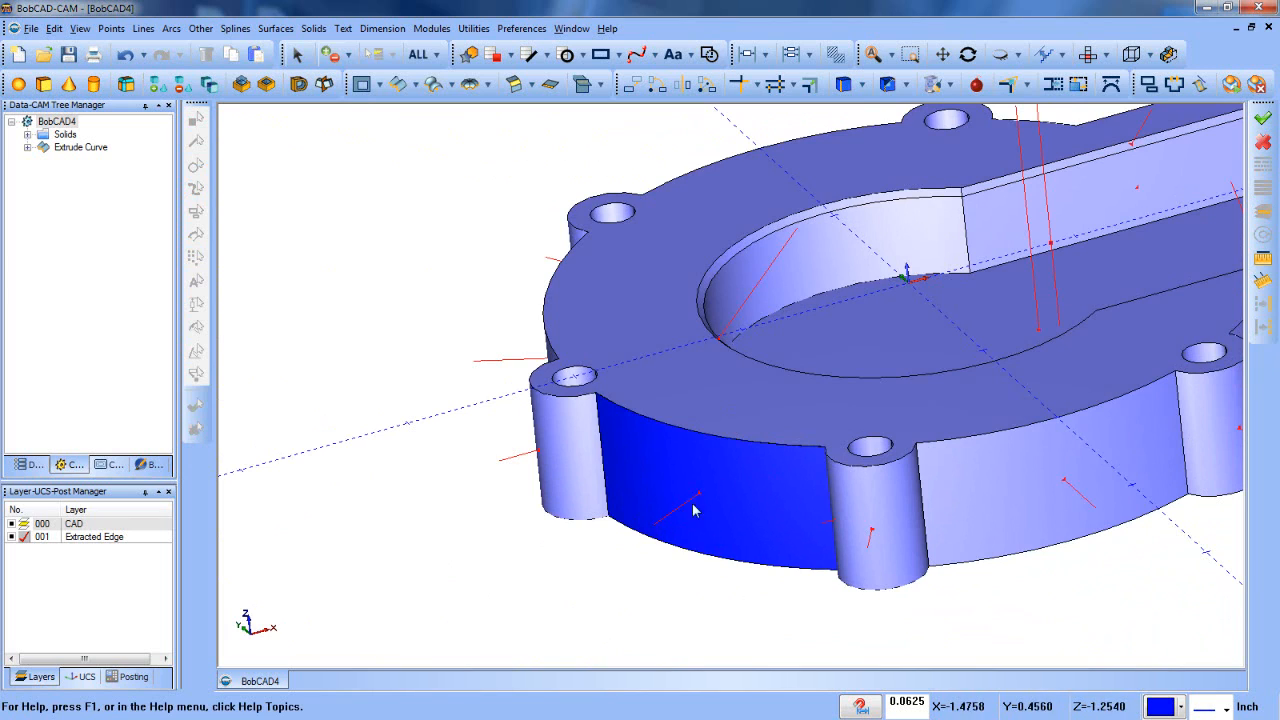
- Run Reverse Surface Normal on the front-wall face and confirm
{"action": "left_click", "coordinate": [473, 28]}
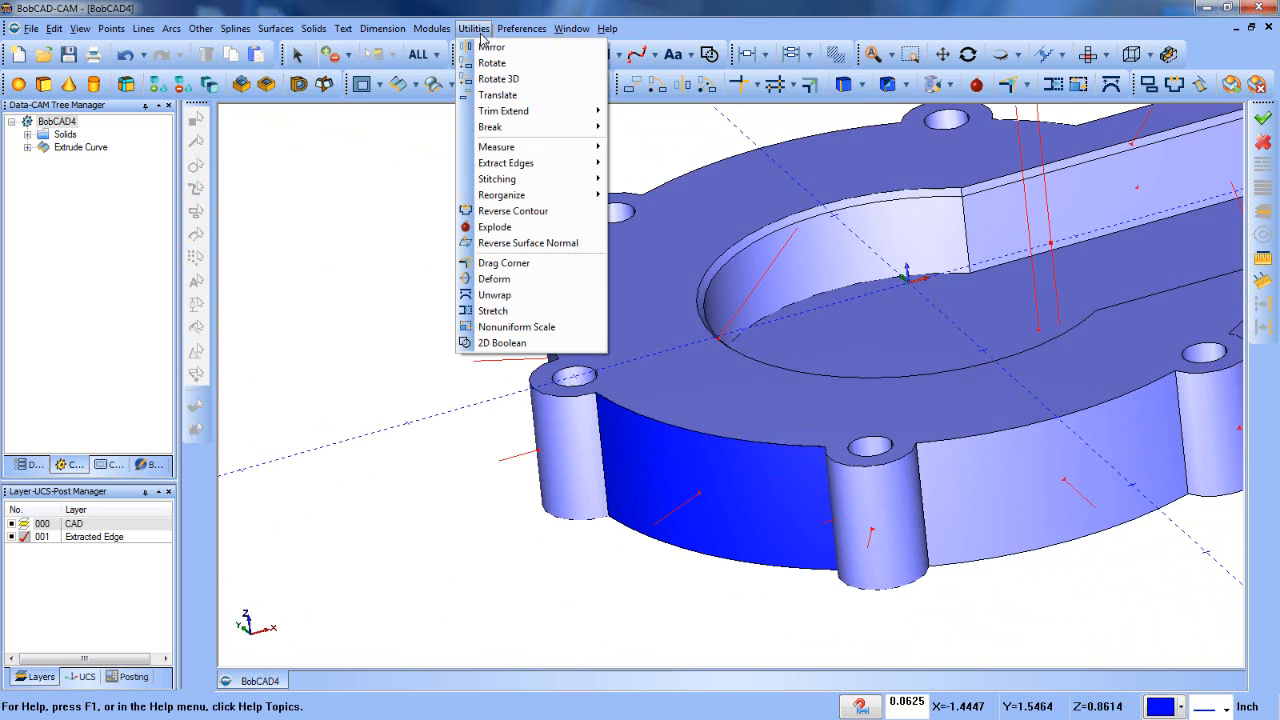
{"action": "mouse_move", "coordinate": [496, 147]}
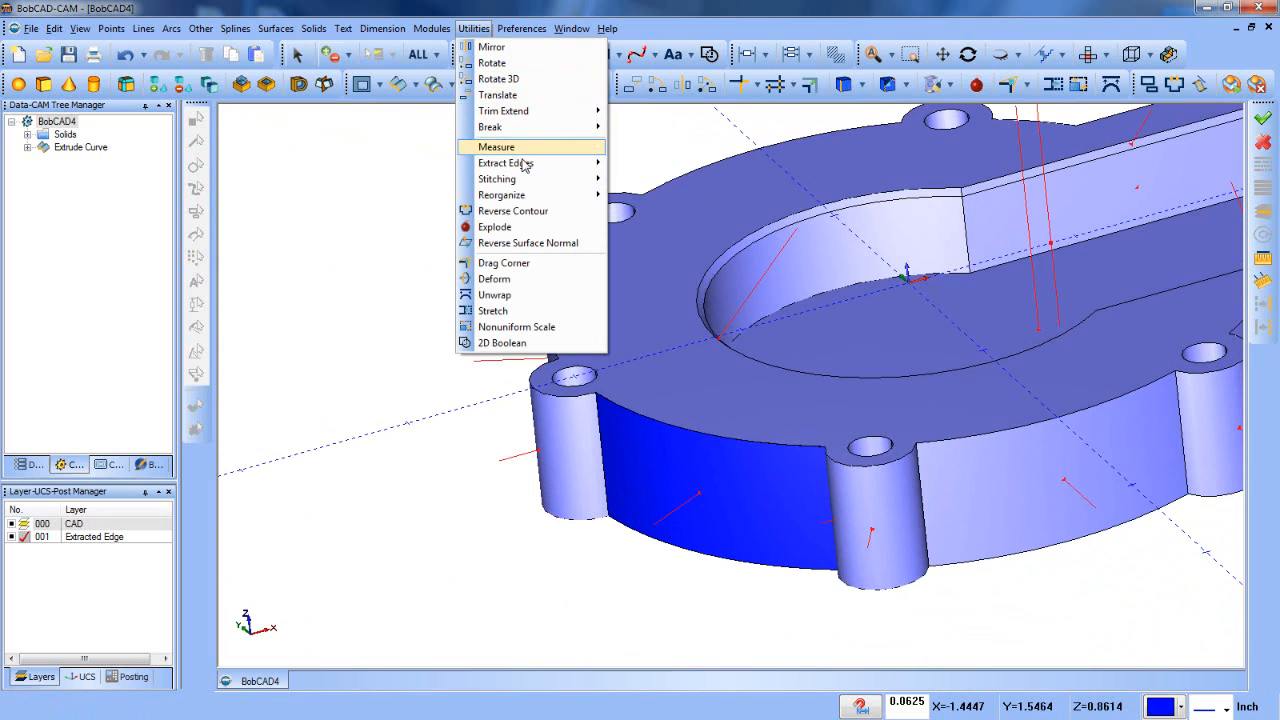
{"action": "left_click", "coordinate": [527, 243]}
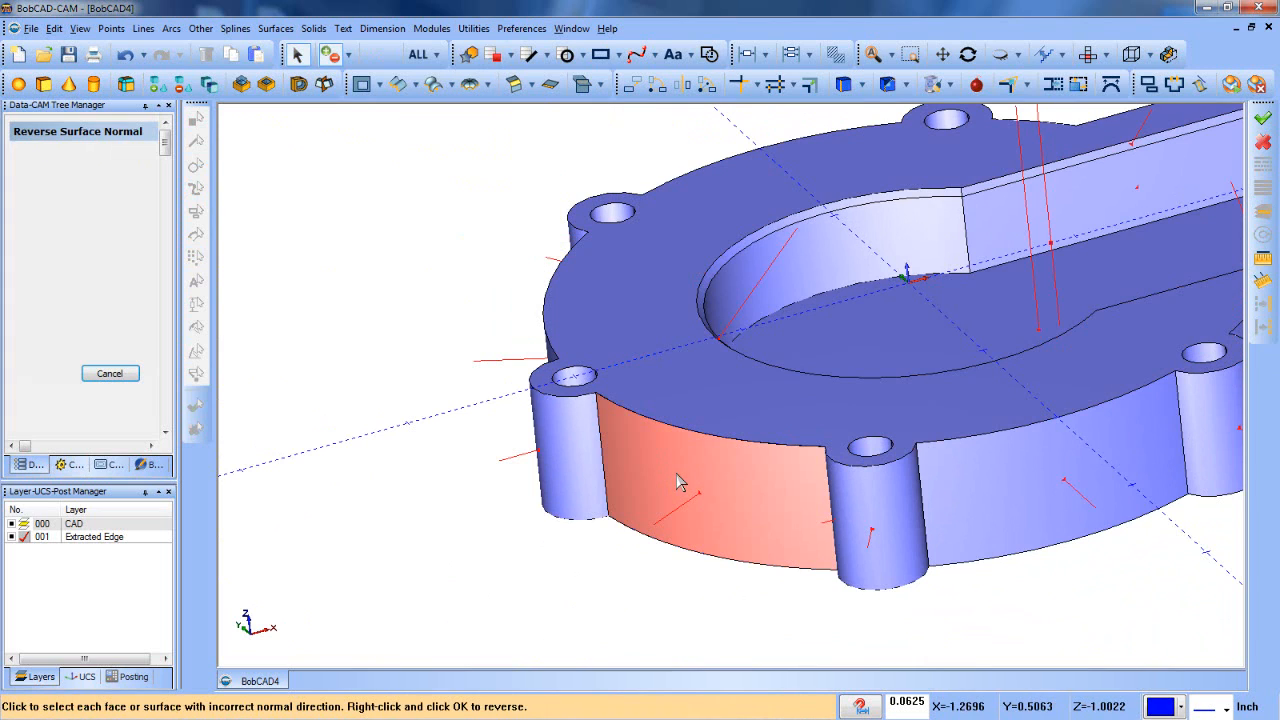
{"action": "right_click", "coordinate": [680, 482]}
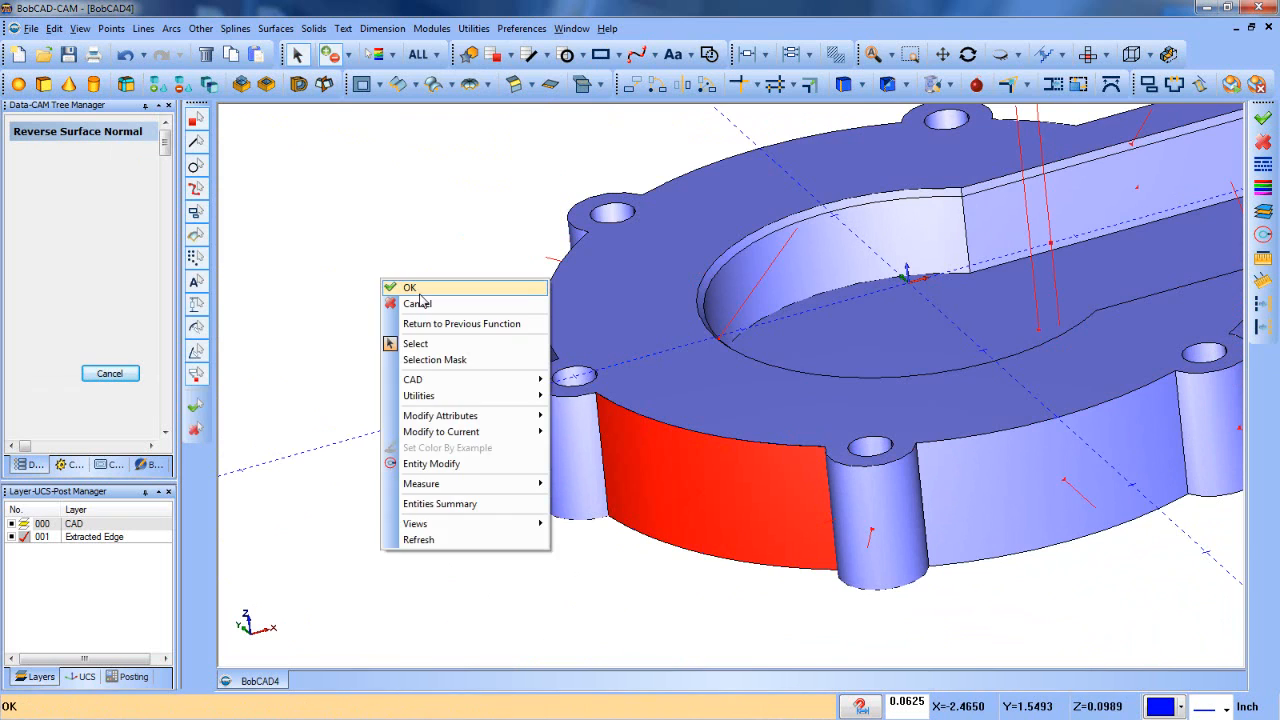
{"action": "left_click", "coordinate": [409, 288]}
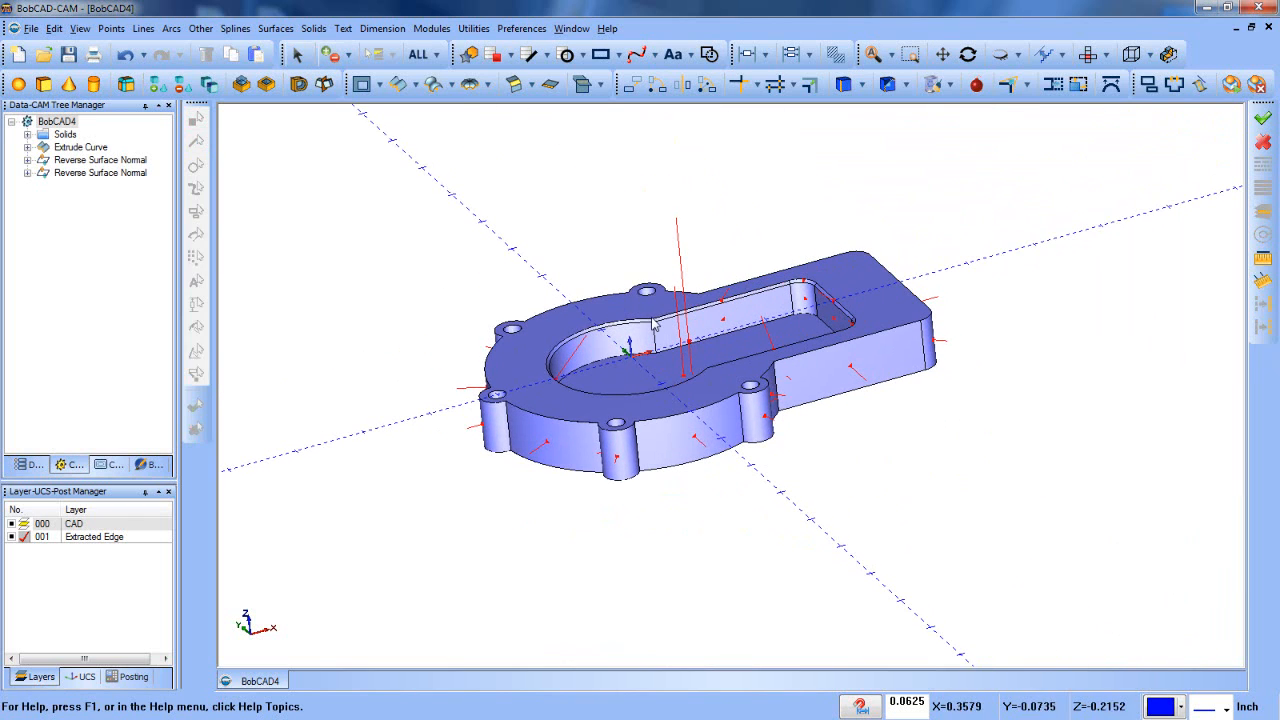
{"action": "mouse_move", "coordinate": [628, 126]}
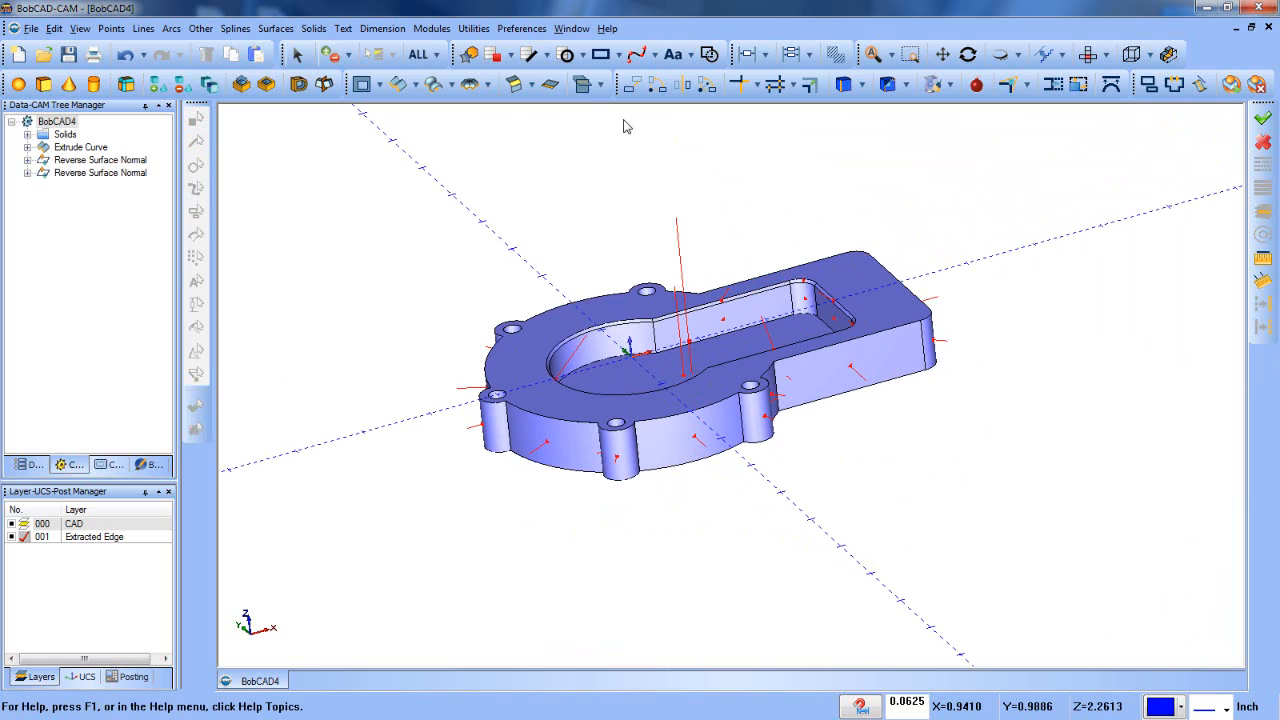
- Run Stitch Surfaces to Solid from the Utilities menu
{"action": "left_click", "coordinate": [473, 28]}
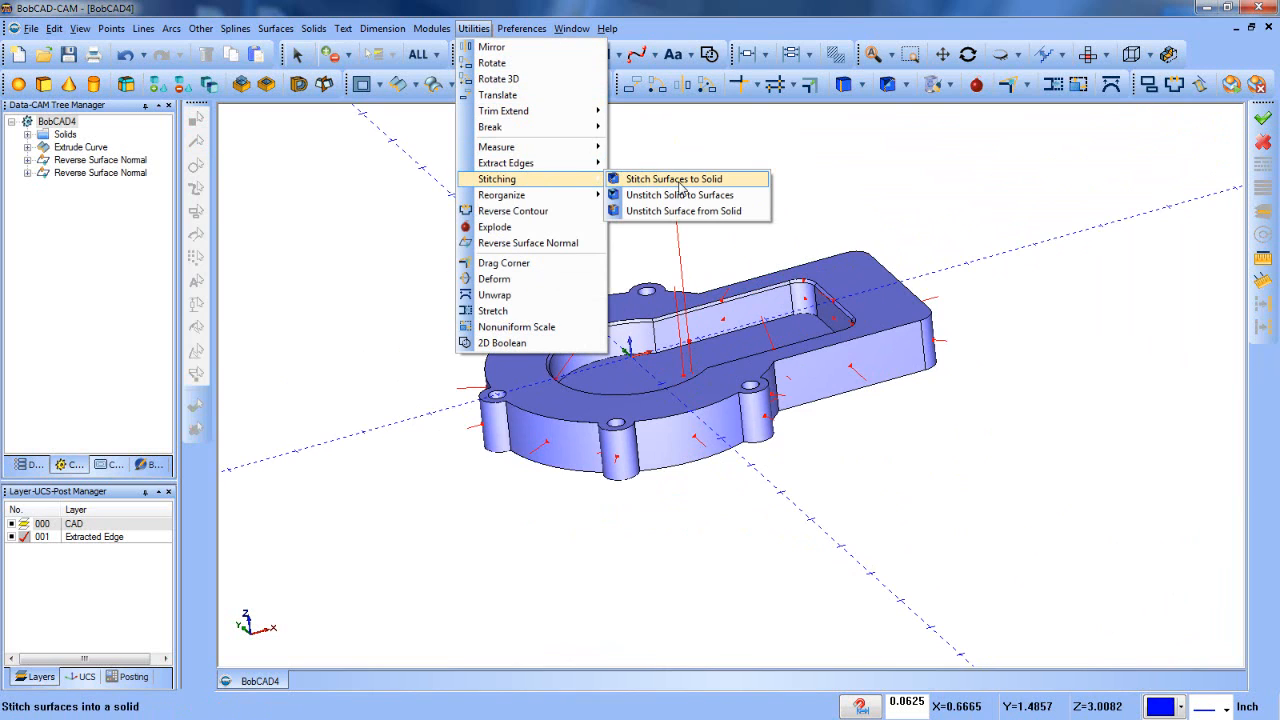
{"action": "left_click", "coordinate": [673, 178]}
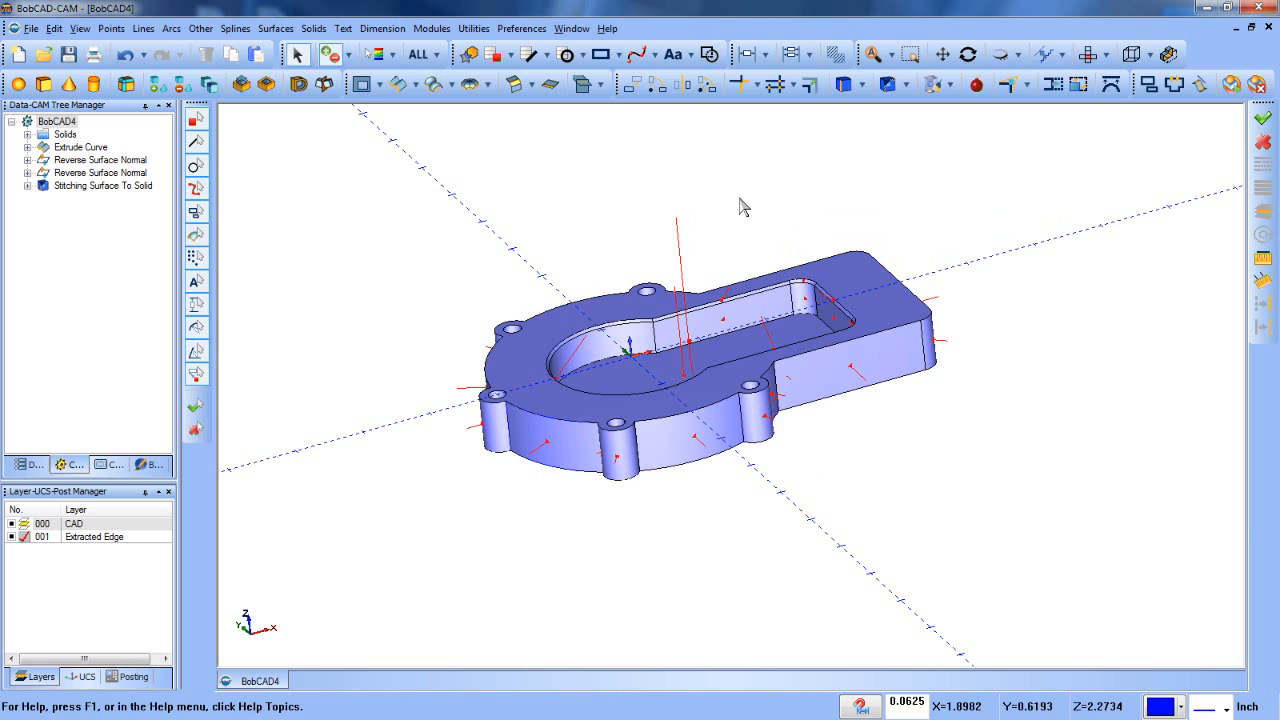
{"action": "mouse_move", "coordinate": [770, 125]}
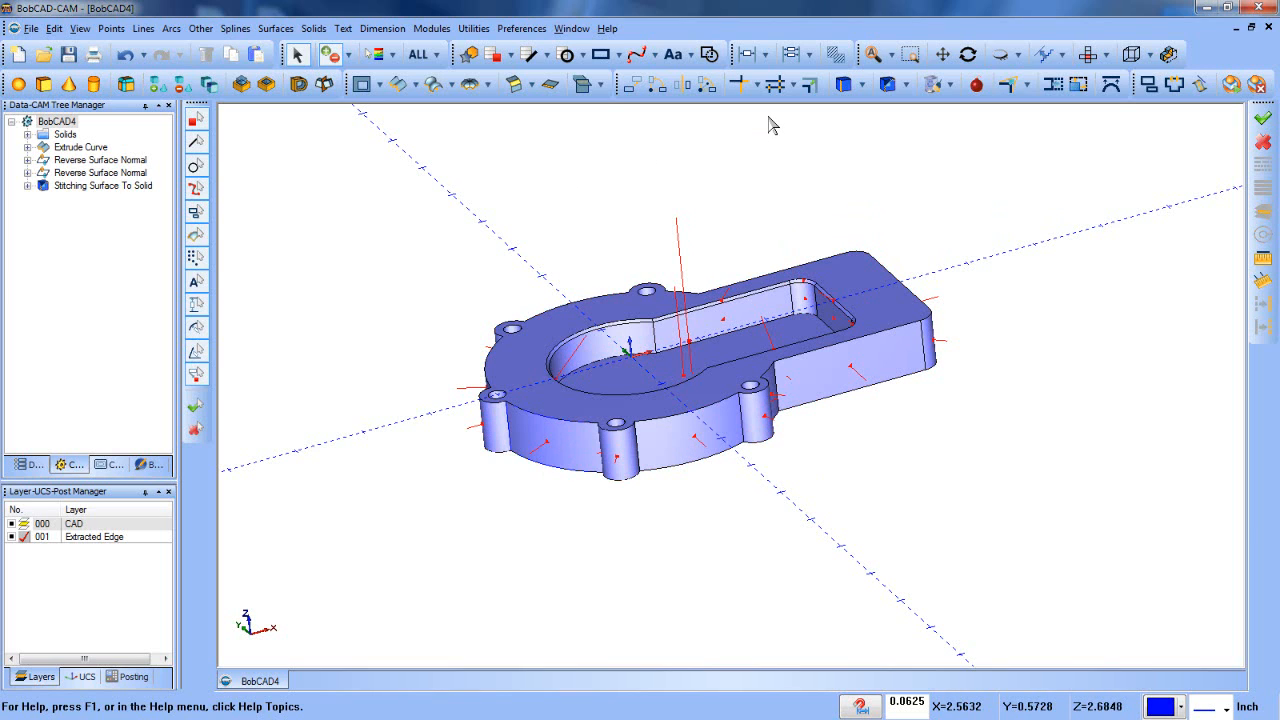